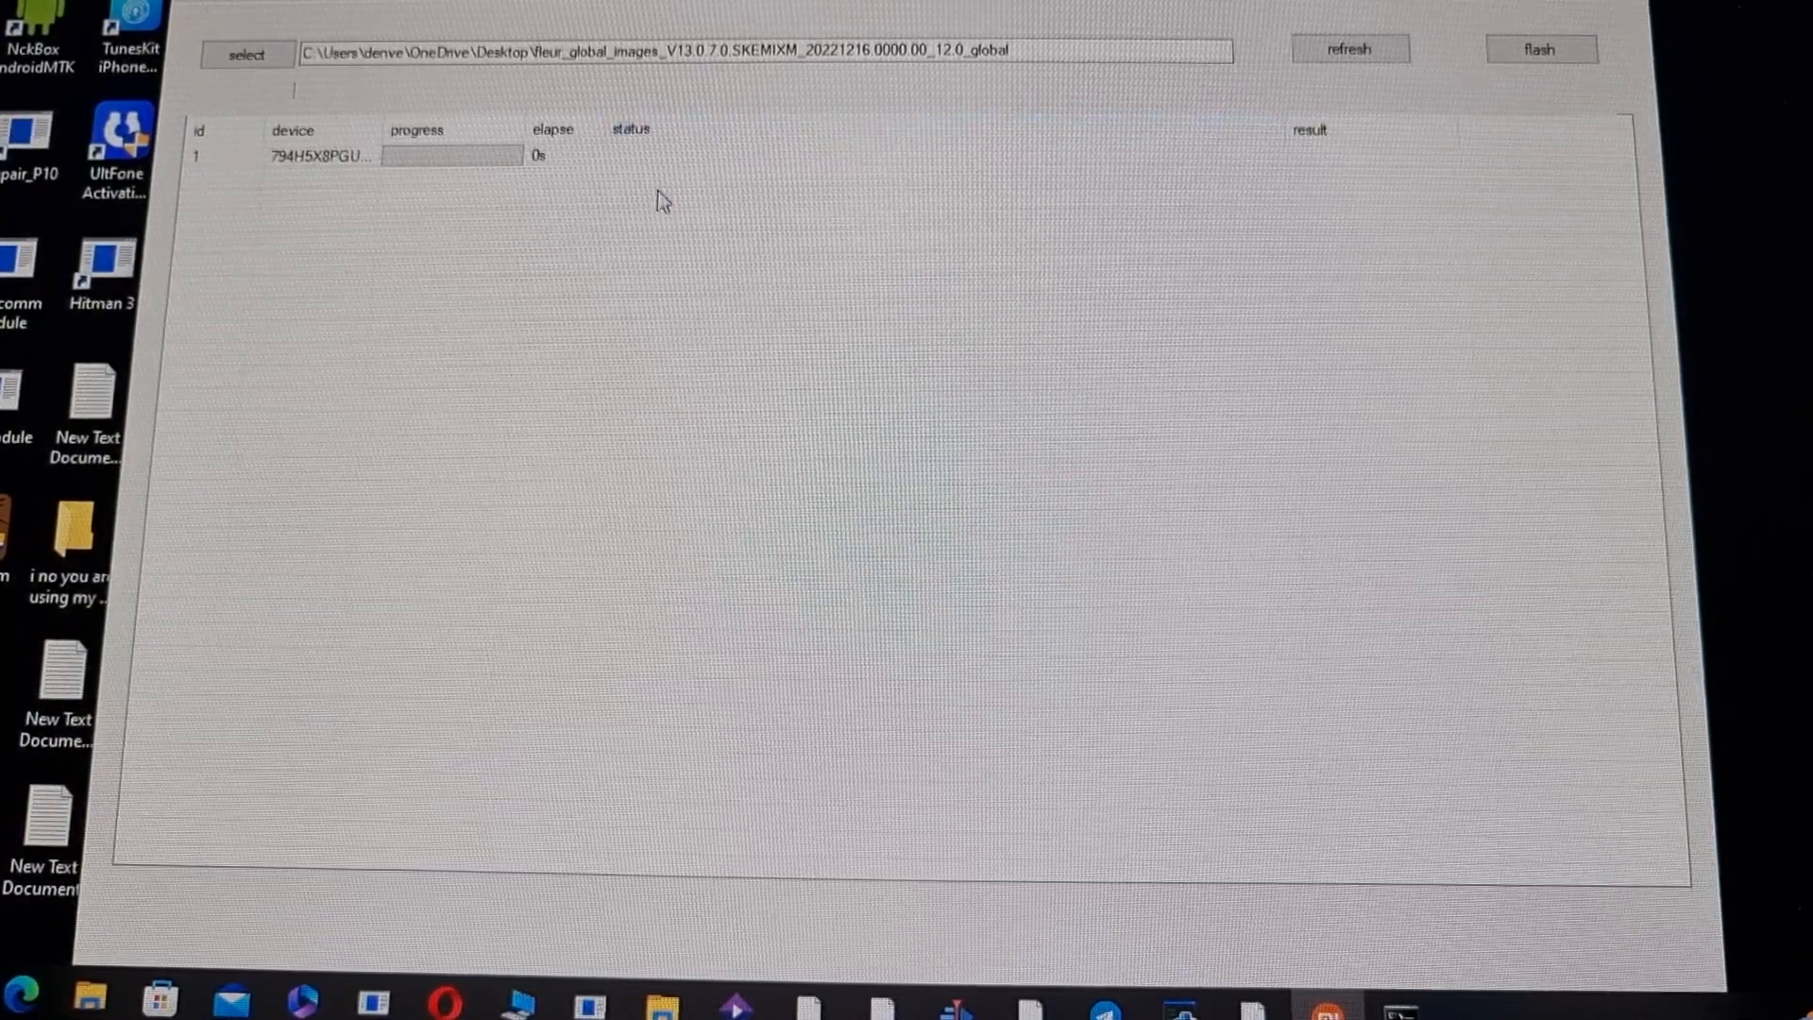
{"action": "mouse_move", "coordinate": [650, 230]}
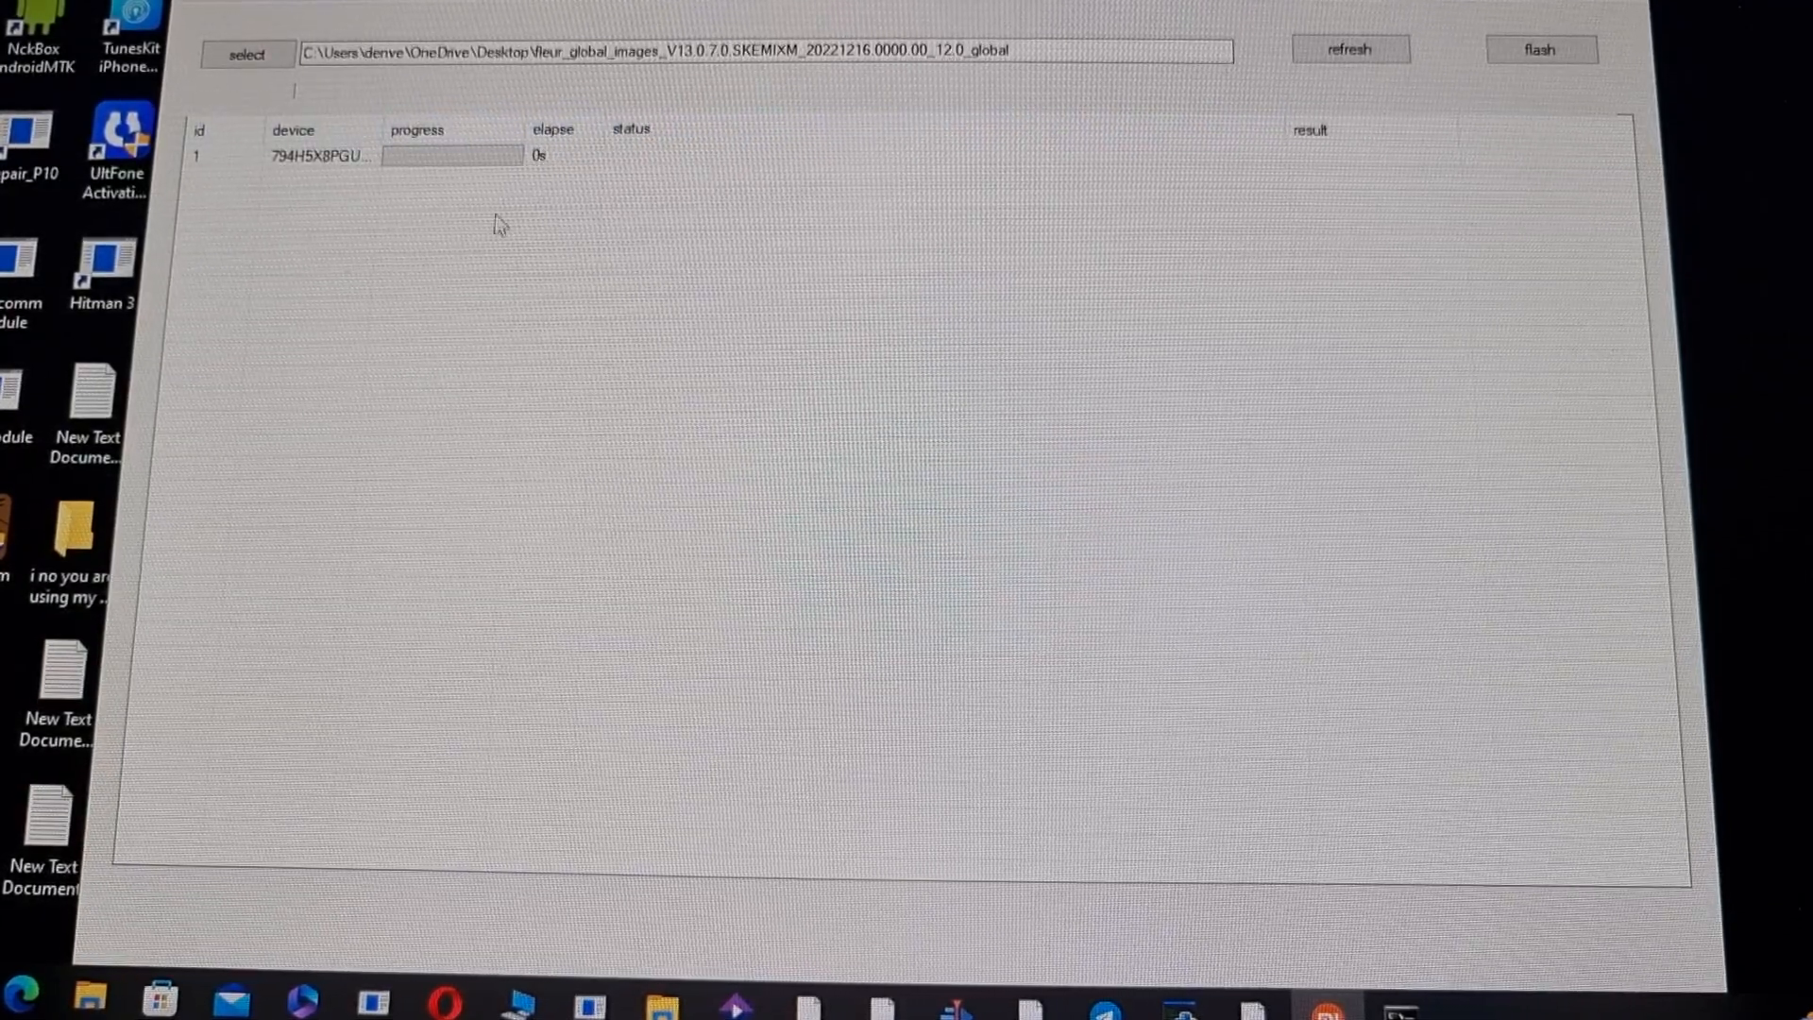
{"action": "mouse_move", "coordinate": [717, 235]}
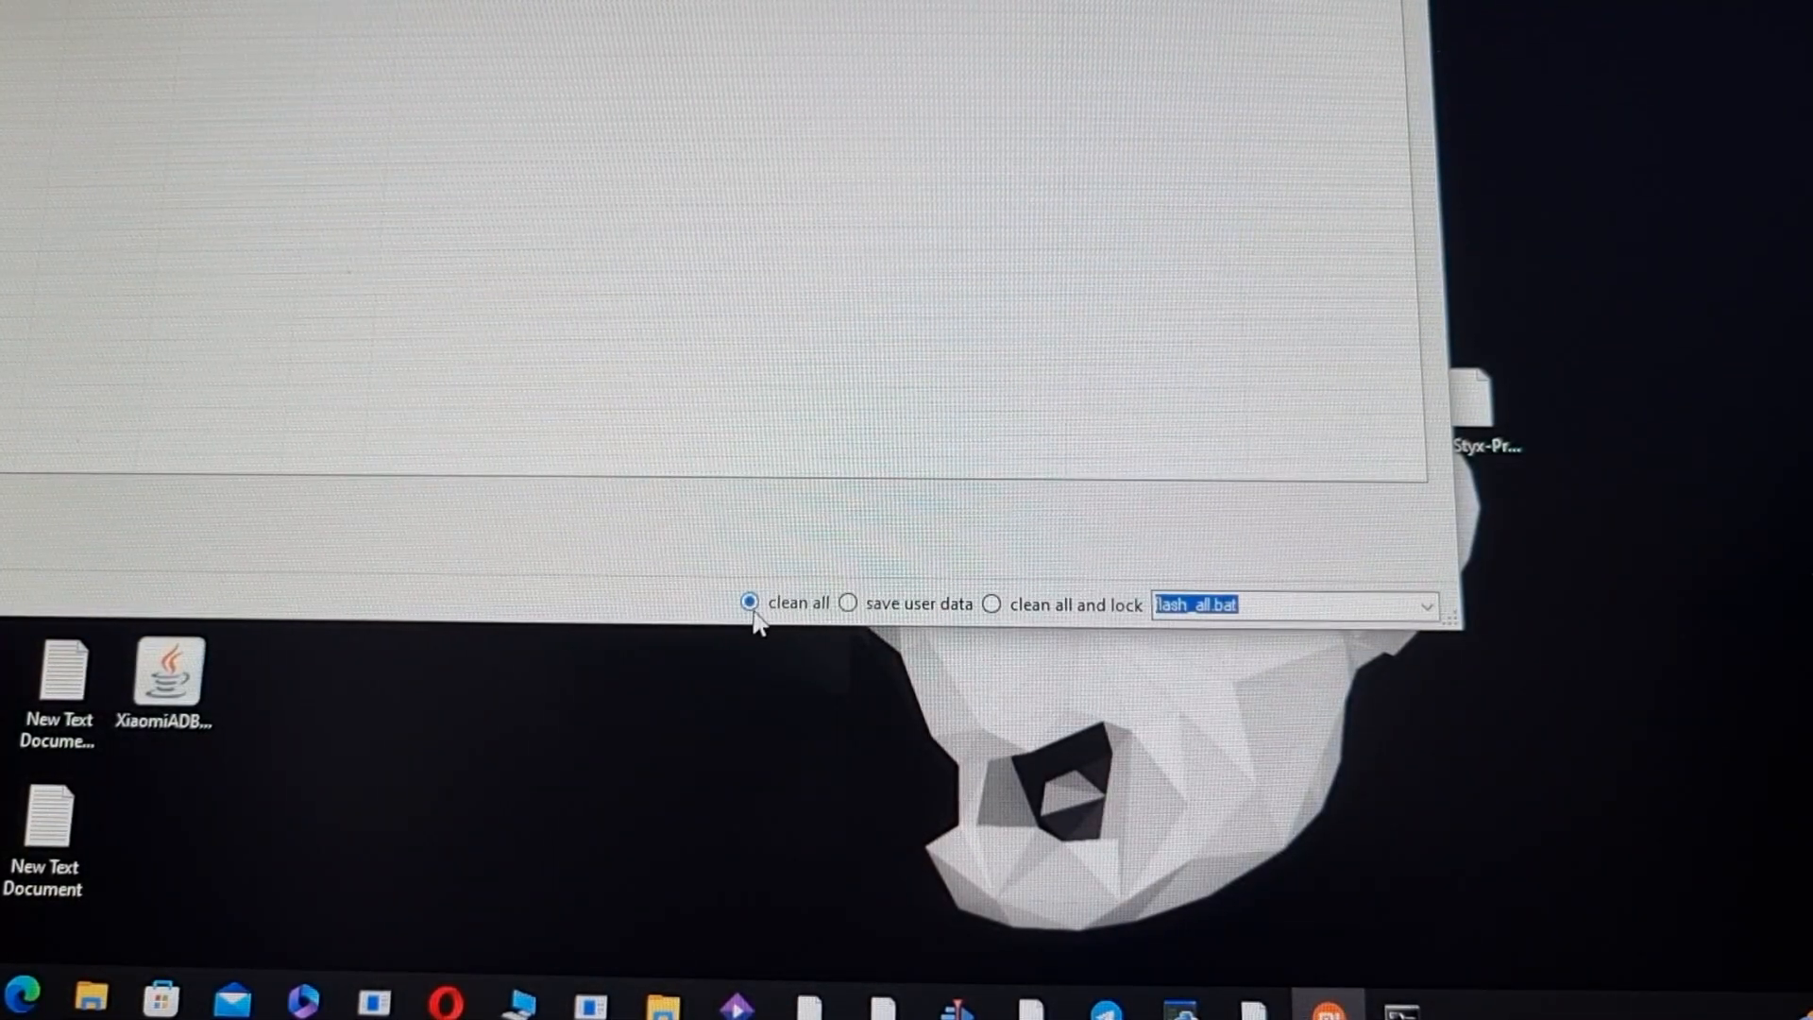
{"action": "mouse_move", "coordinate": [1046, 635]}
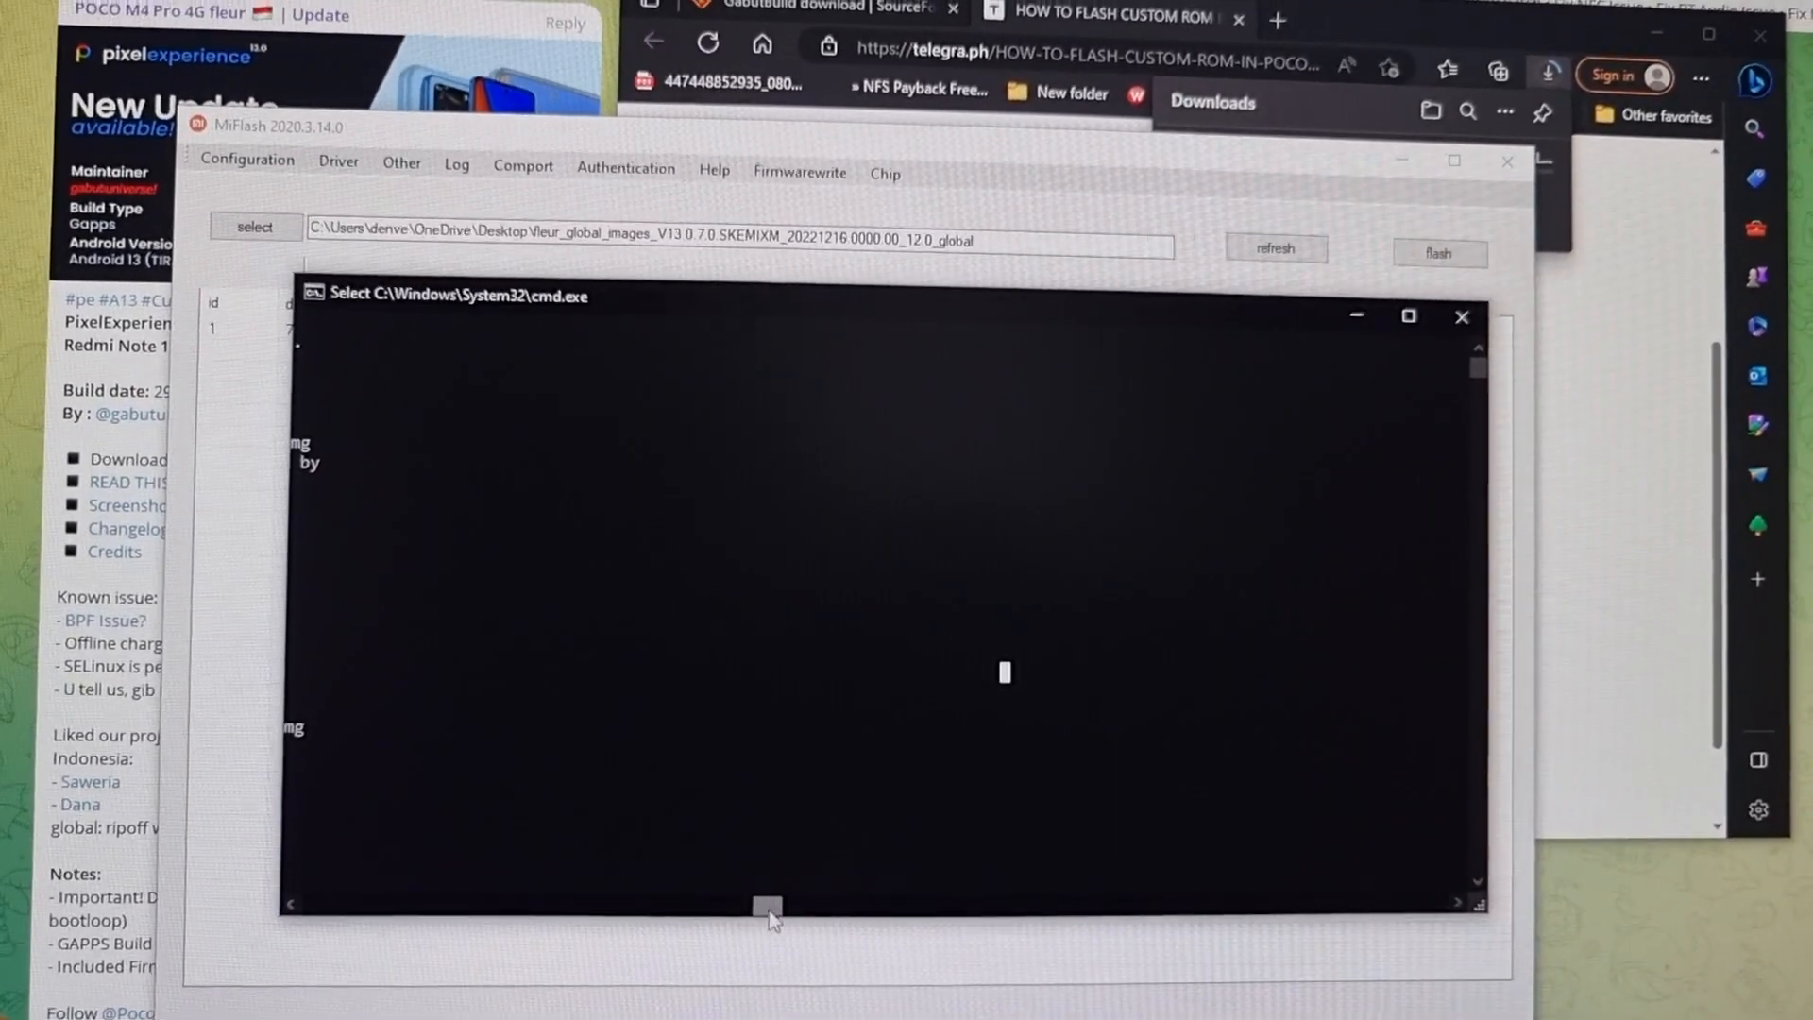
Flash D:\twrp_12122022_A11.img to the boot partition with fastboot
{"action": "left_click", "coordinate": [1408, 315]}
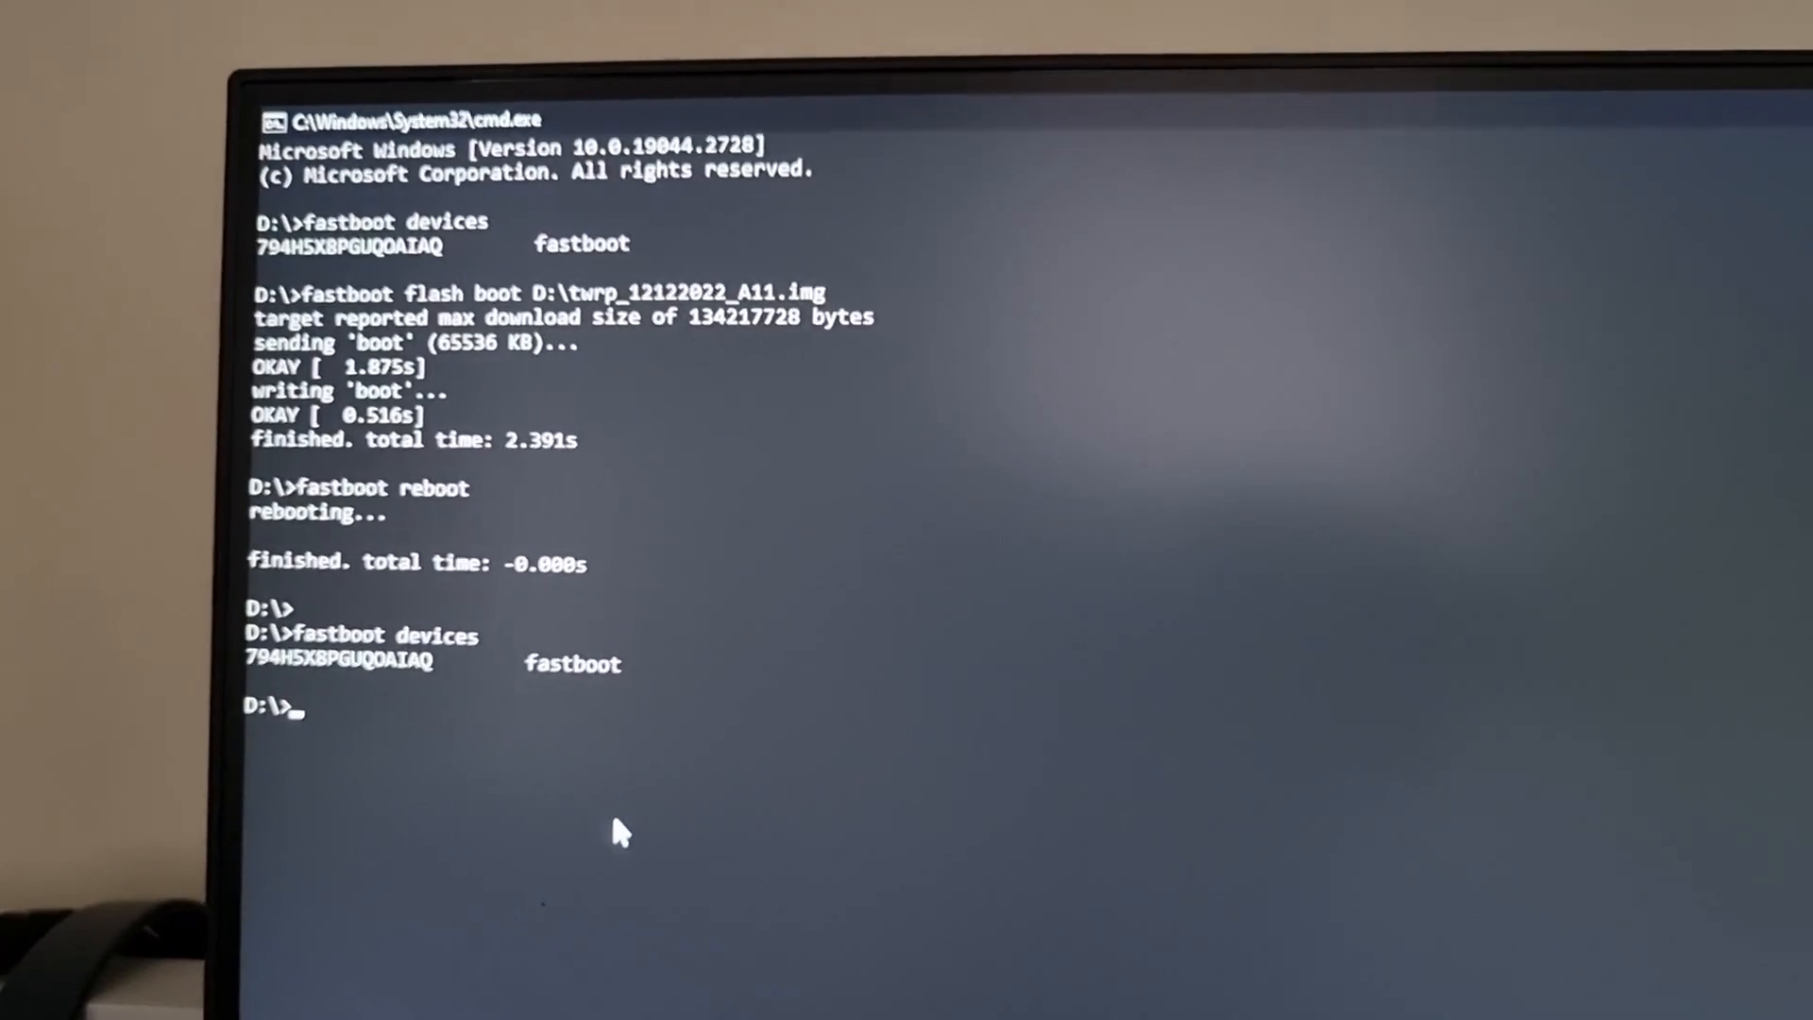
{"action": "type", "text": "fastboot flash boot D:\\twrp_12122022_A11.img"}
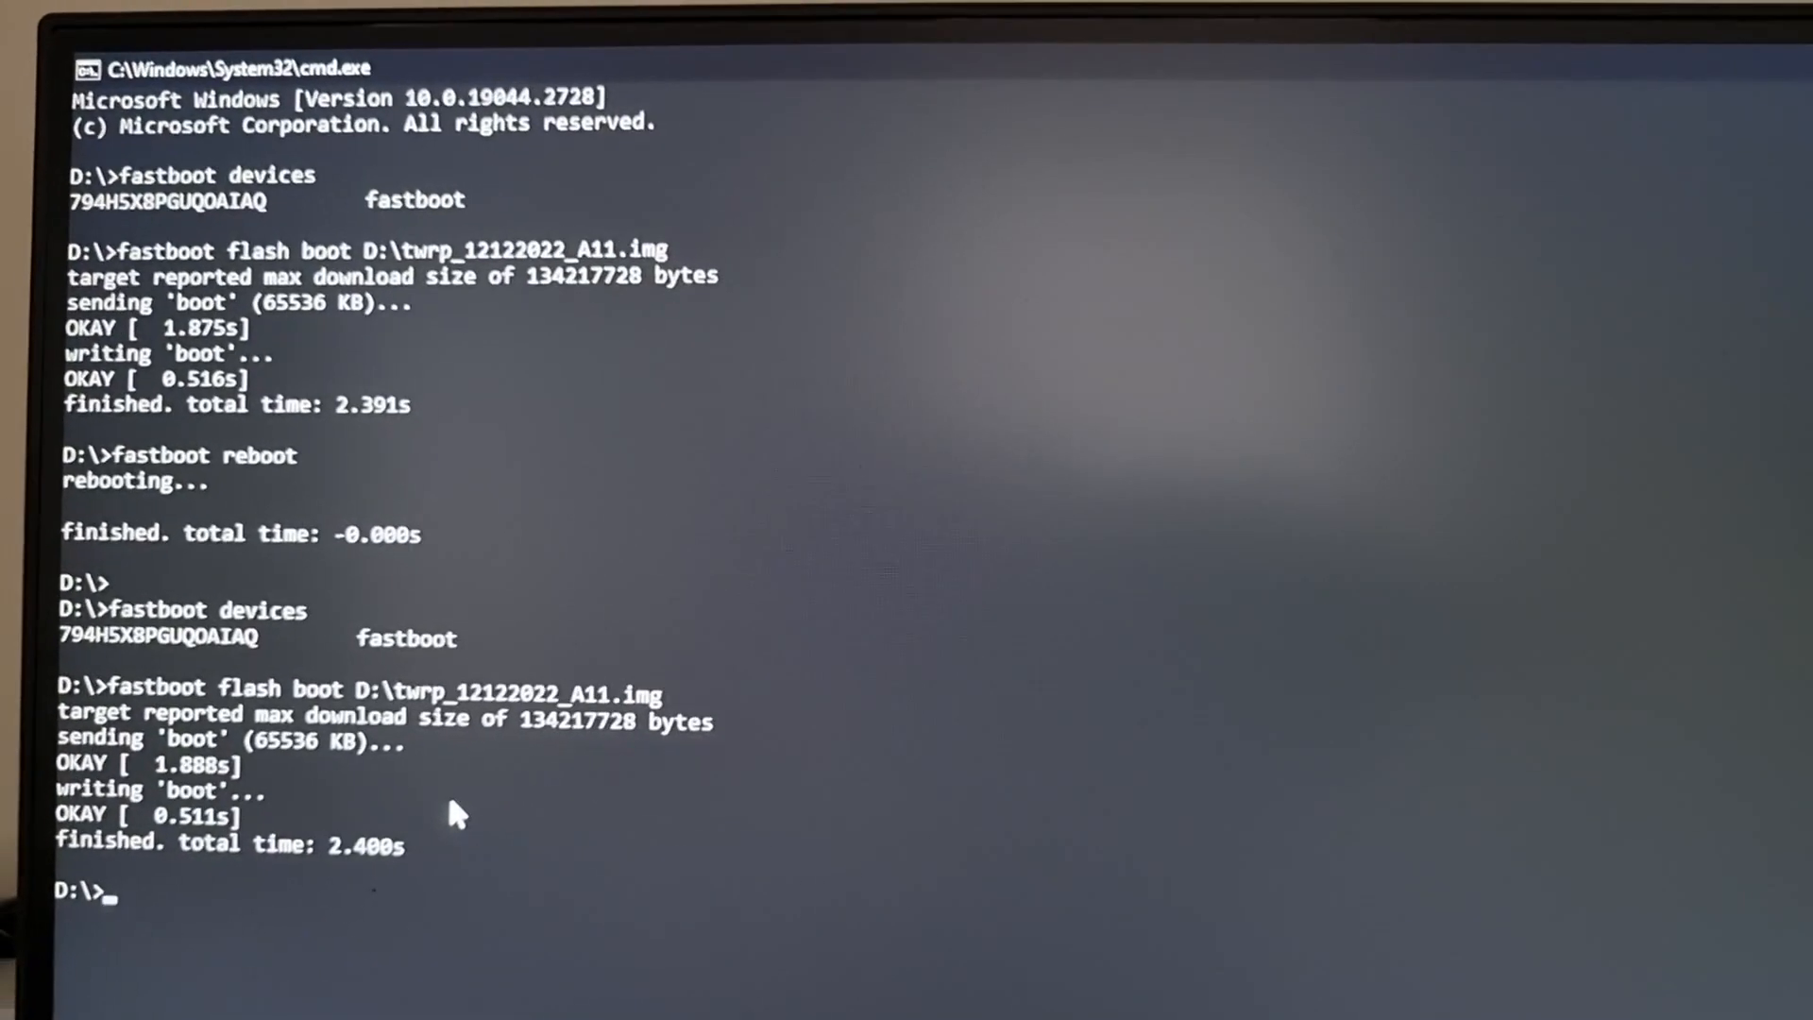
Re-send the TWRP boot flash and confirm the phone with 'fastboot devices'
{"action": "type", "text": "fastboot flash boot D:\\twrp_12122022_A11.img"}
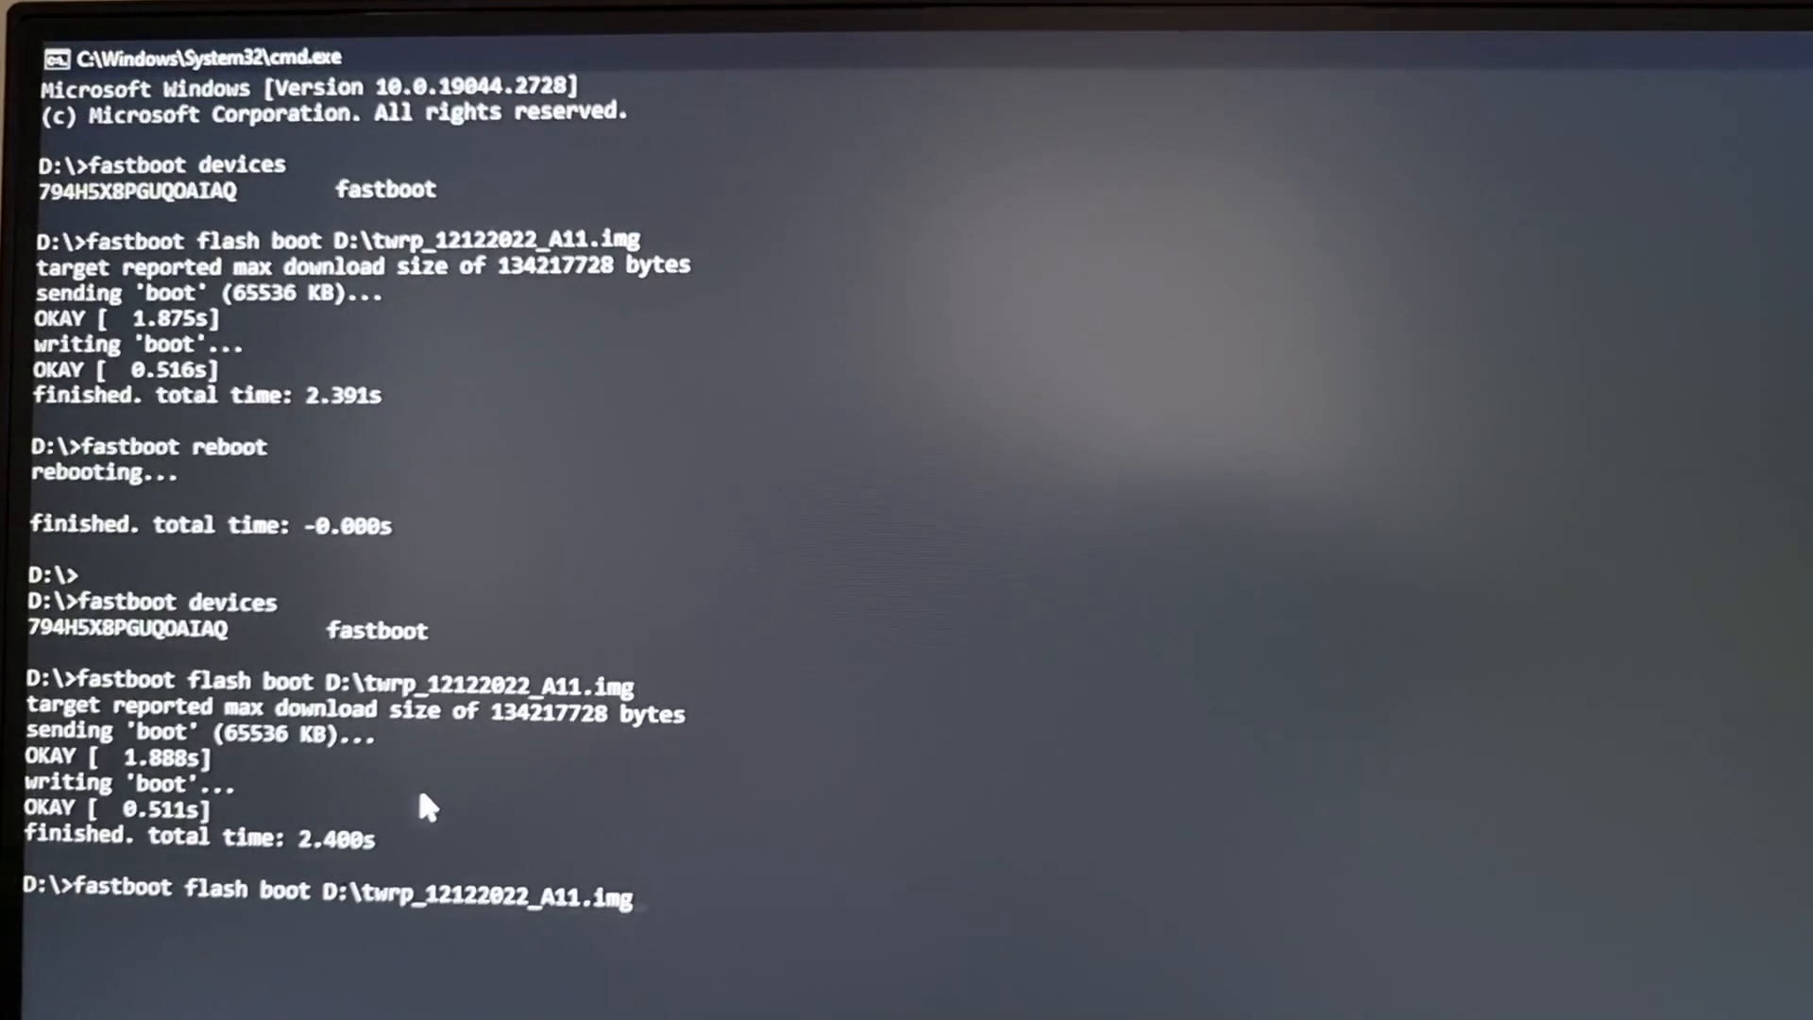
{"action": "type", "text": "fastboot devices"}
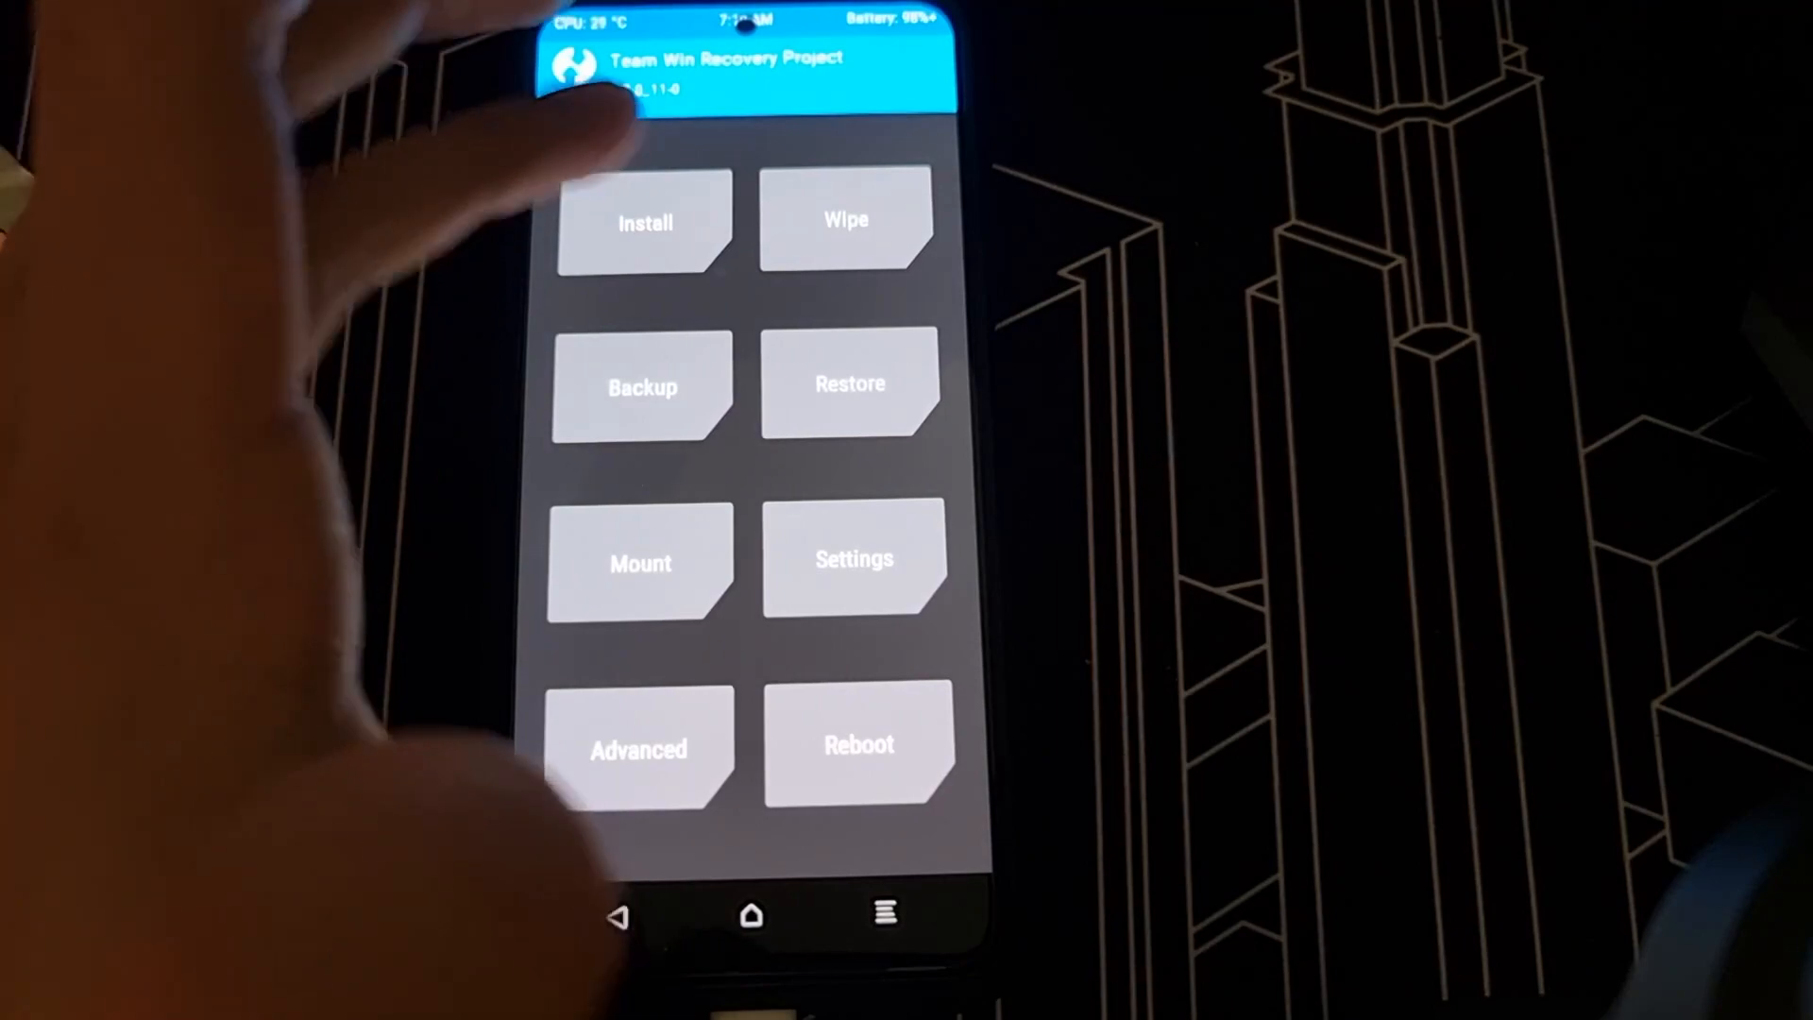
Install boot.img to the Boot partition on both slots and reboot into recovery
{"action": "left_click", "coordinate": [645, 223]}
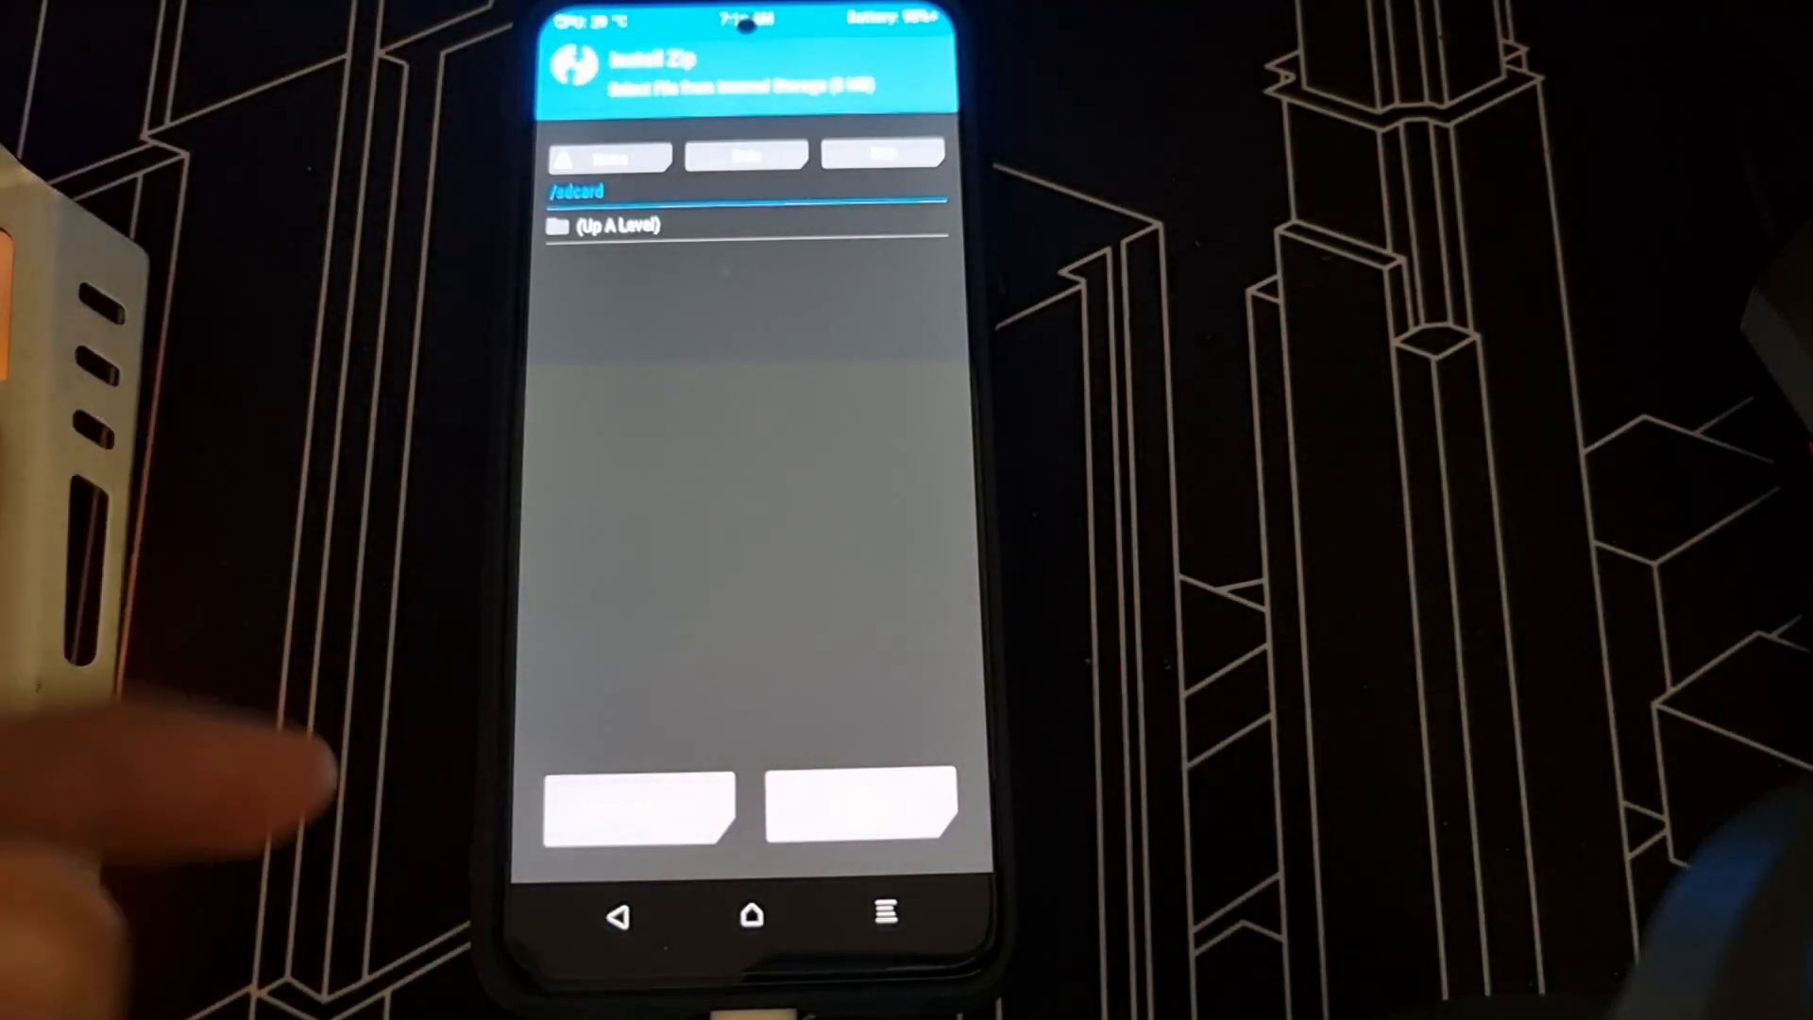
{"action": "left_click", "coordinate": [637, 810]}
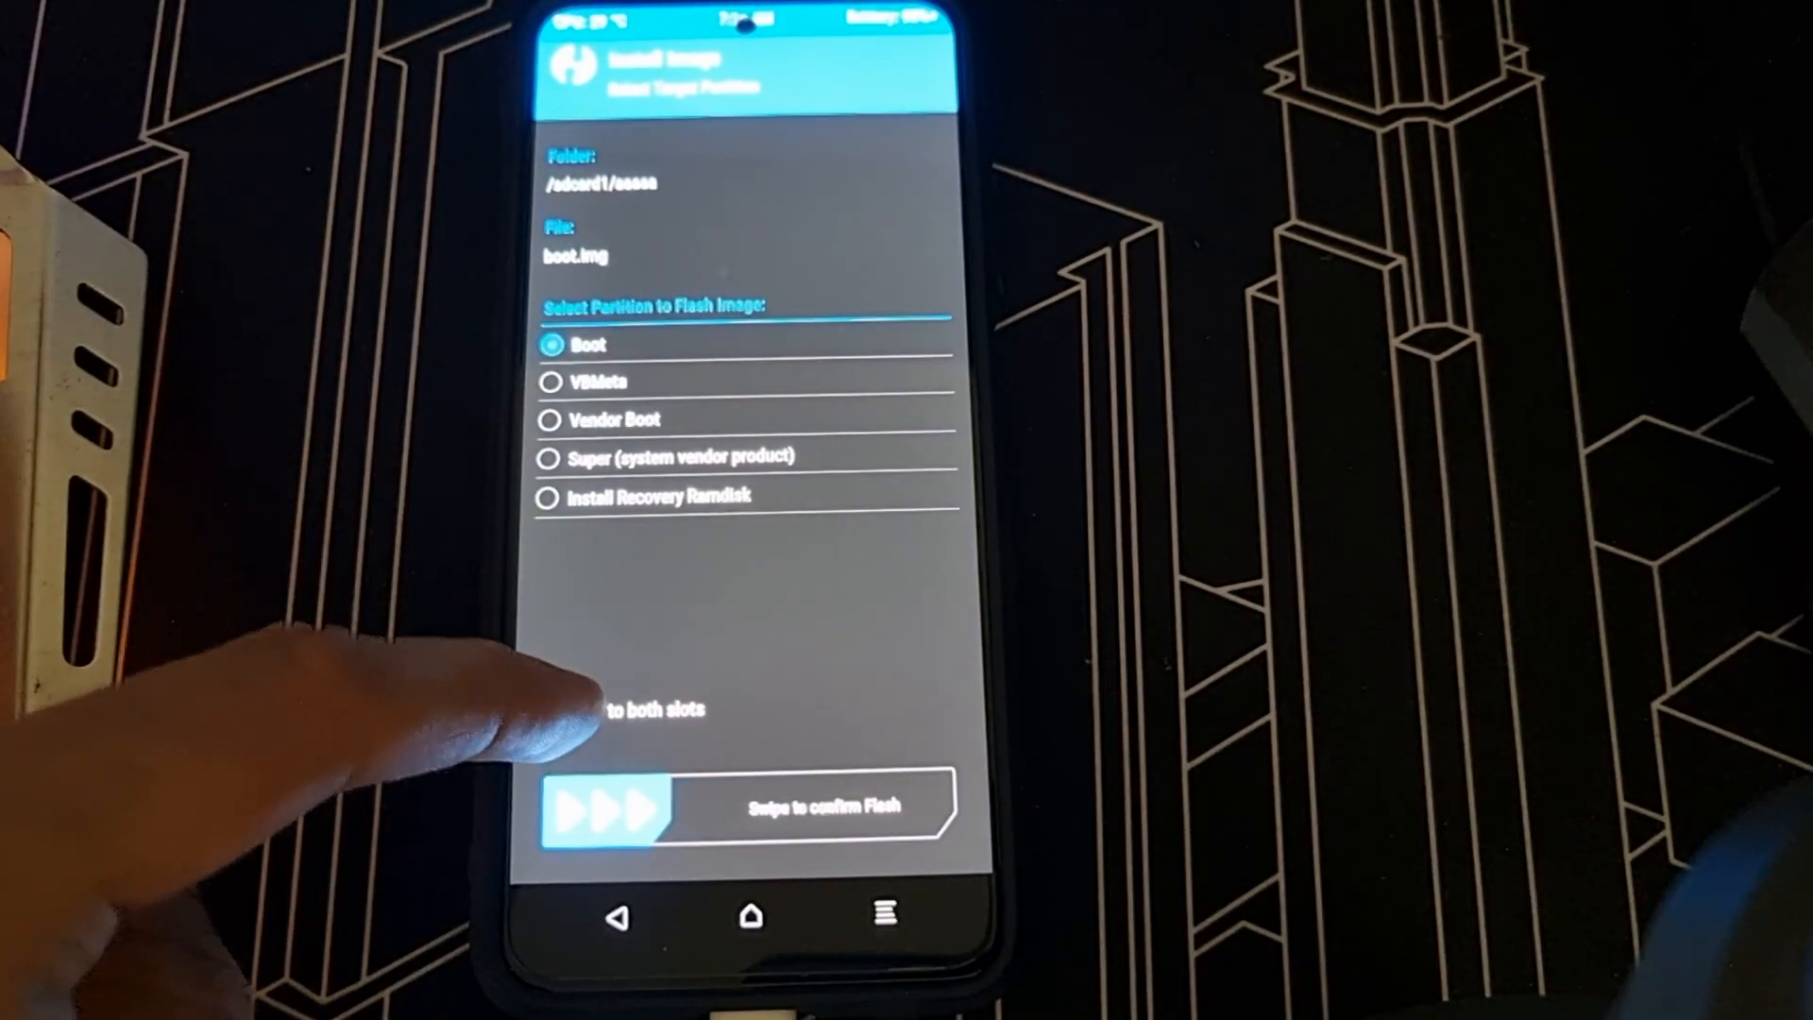
{"action": "left_click", "coordinate": [542, 710]}
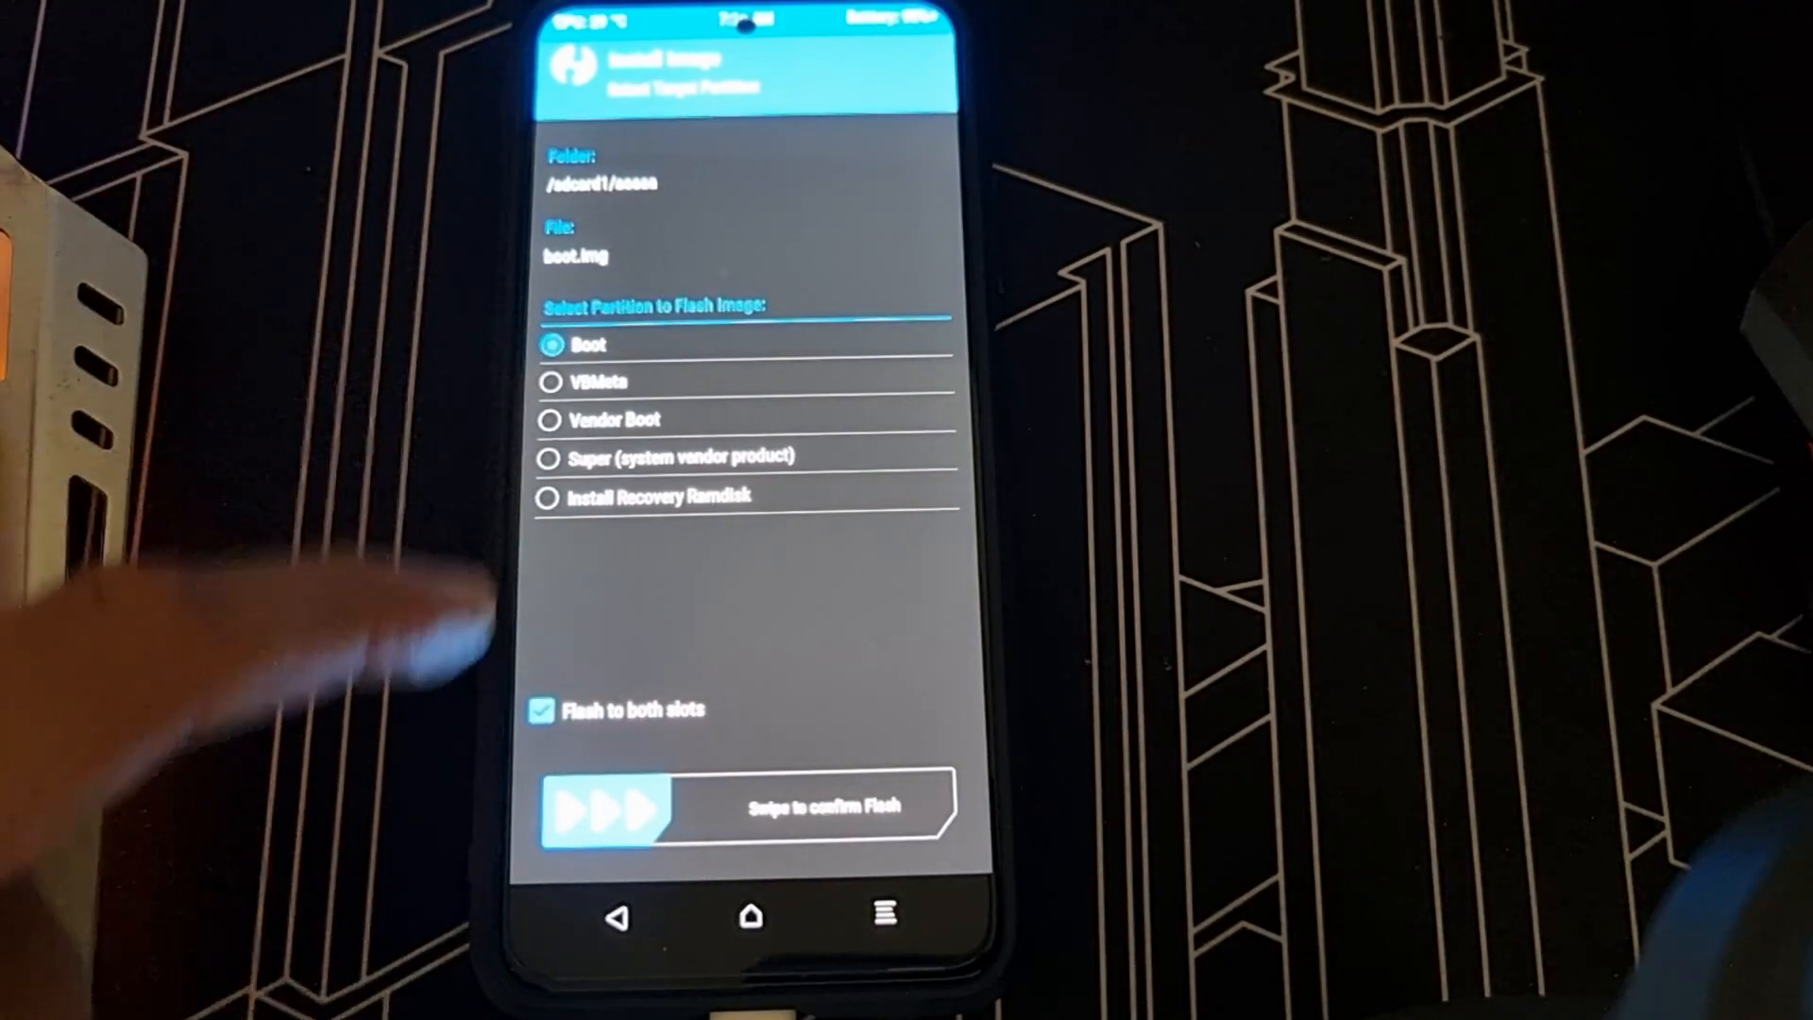
{"action": "left_click_drag", "start_coordinate": [600, 806], "coordinate": [902, 807]}
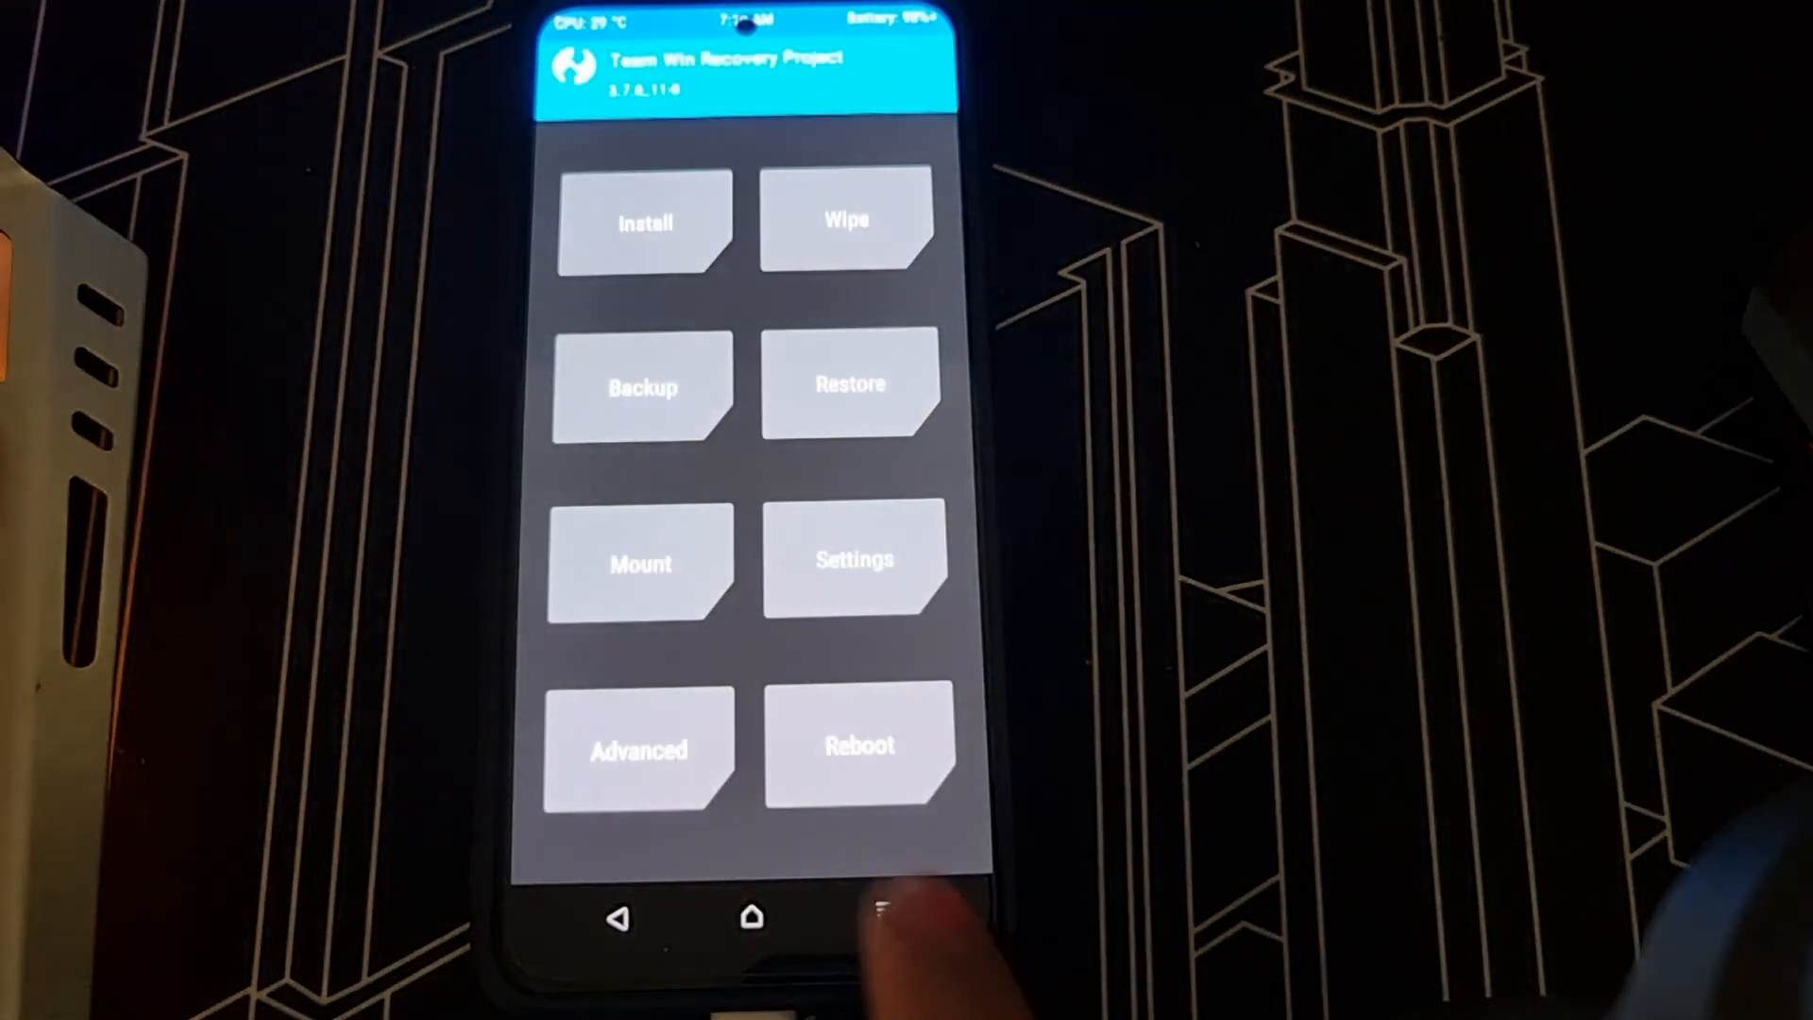
{"action": "left_click", "coordinate": [857, 744]}
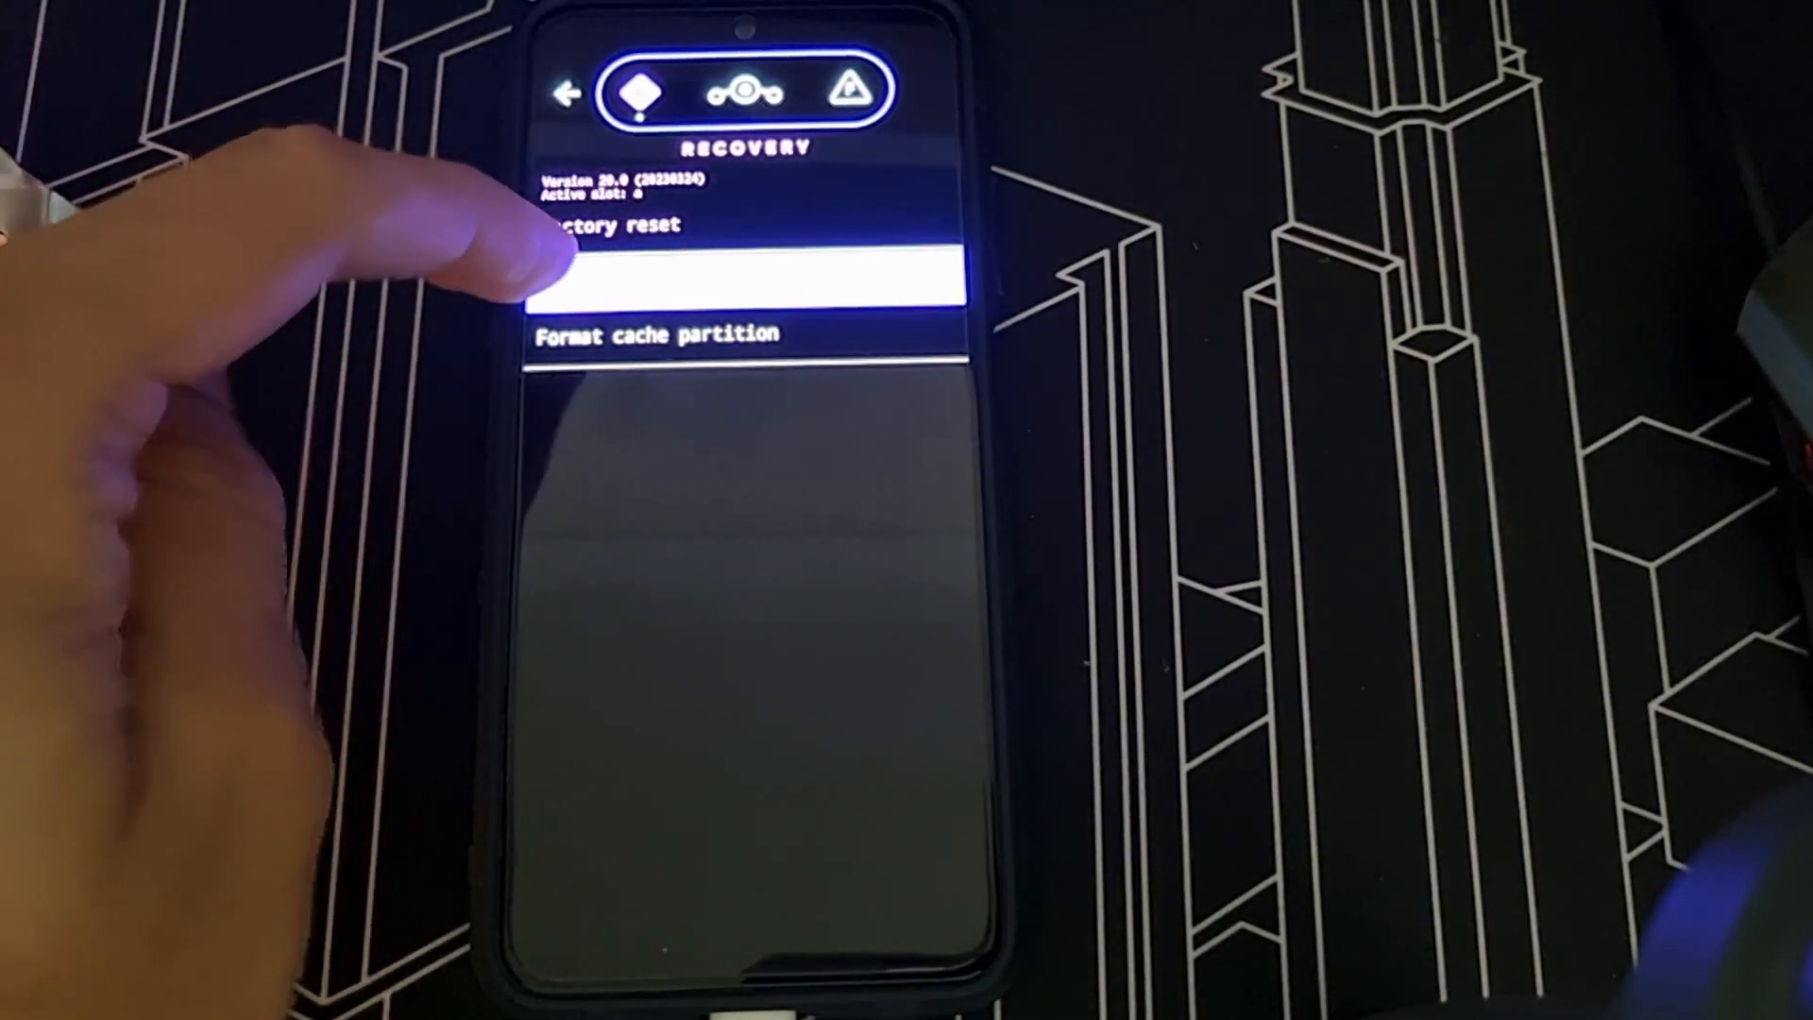
Format data / factory reset the phone from LineageOS recovery
{"action": "left_click", "coordinate": [740, 274]}
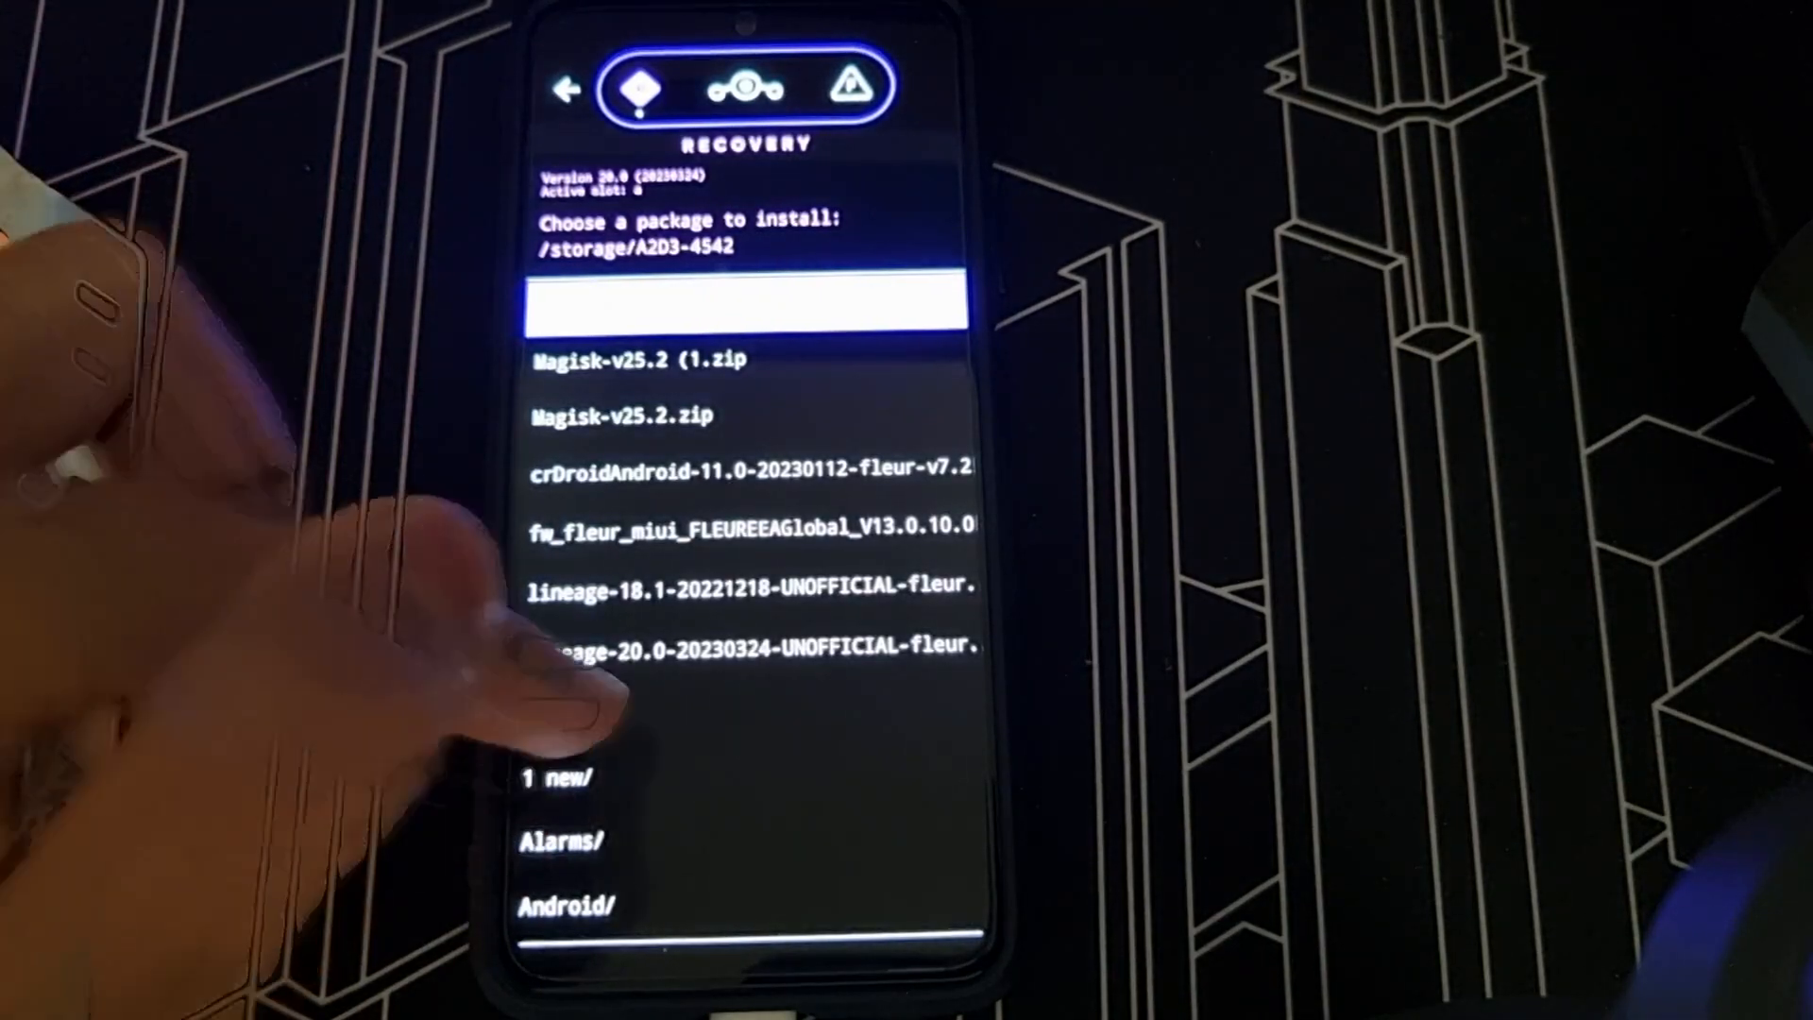
Install the fw_fleur_miui firmware zip from the aaaaa folder
{"action": "scroll", "scroll_direction": "down", "scroll_amount": 3}
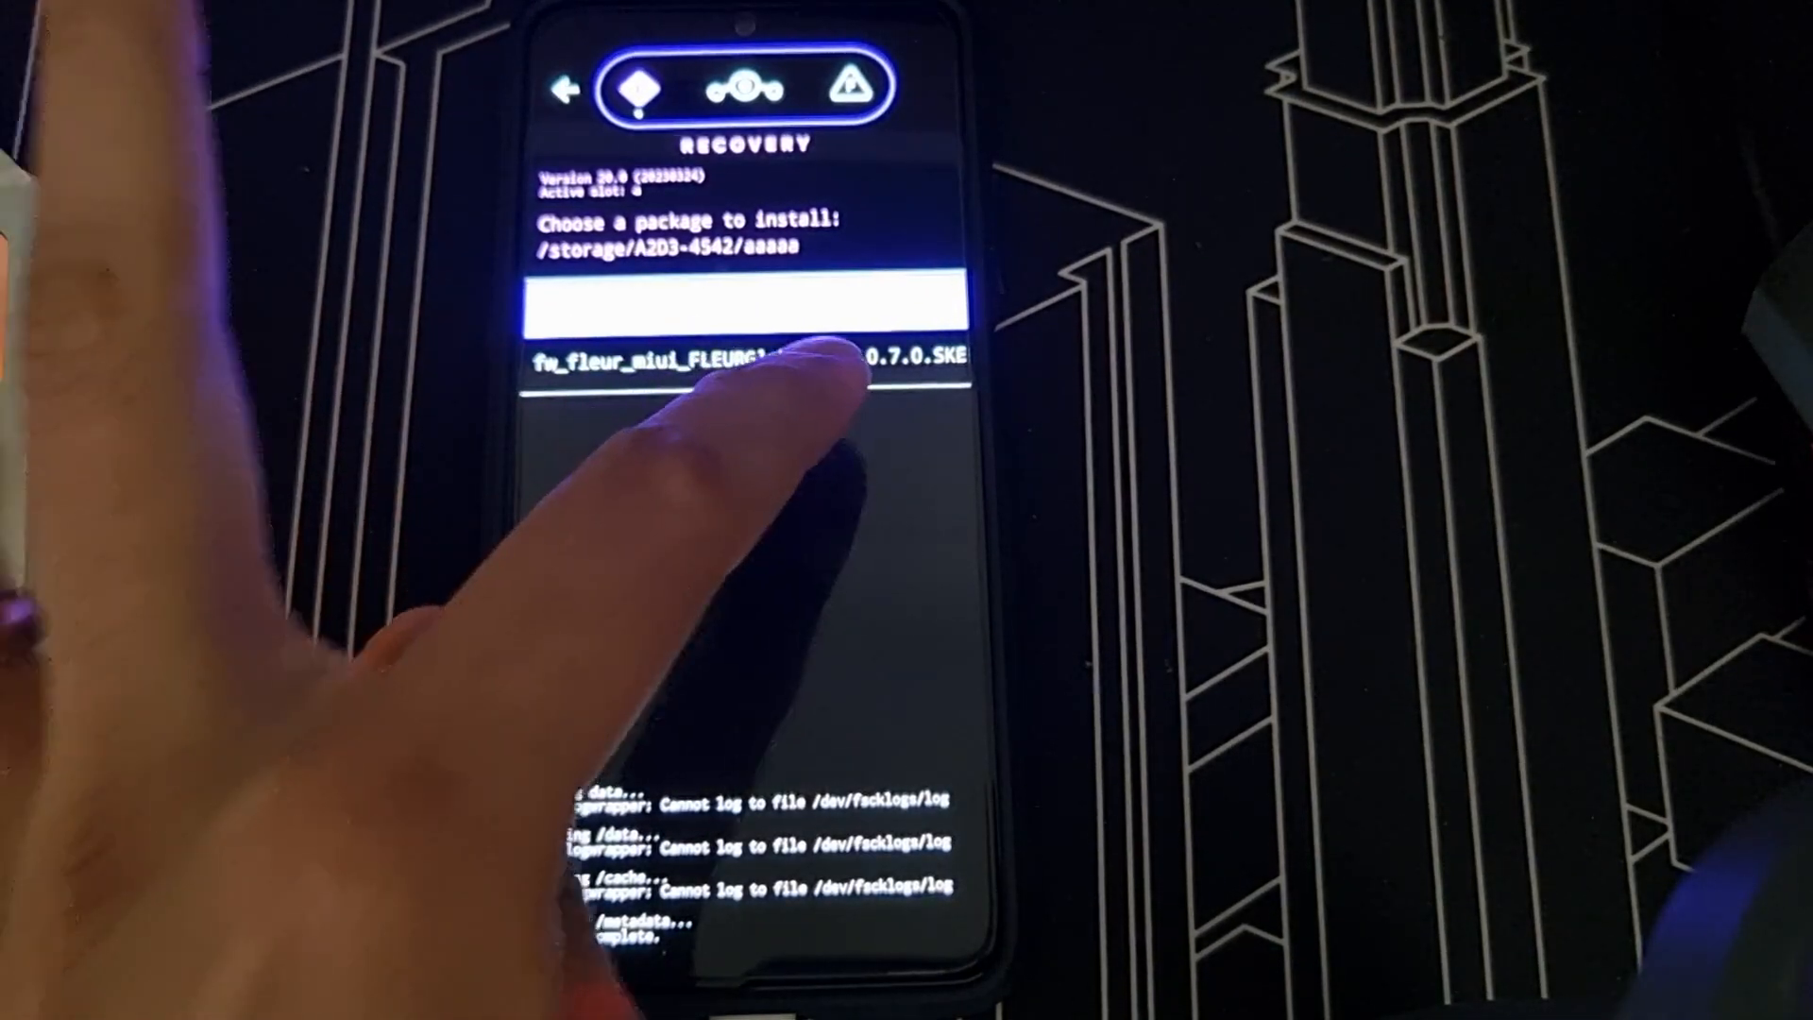
{"action": "left_click", "coordinate": [757, 359]}
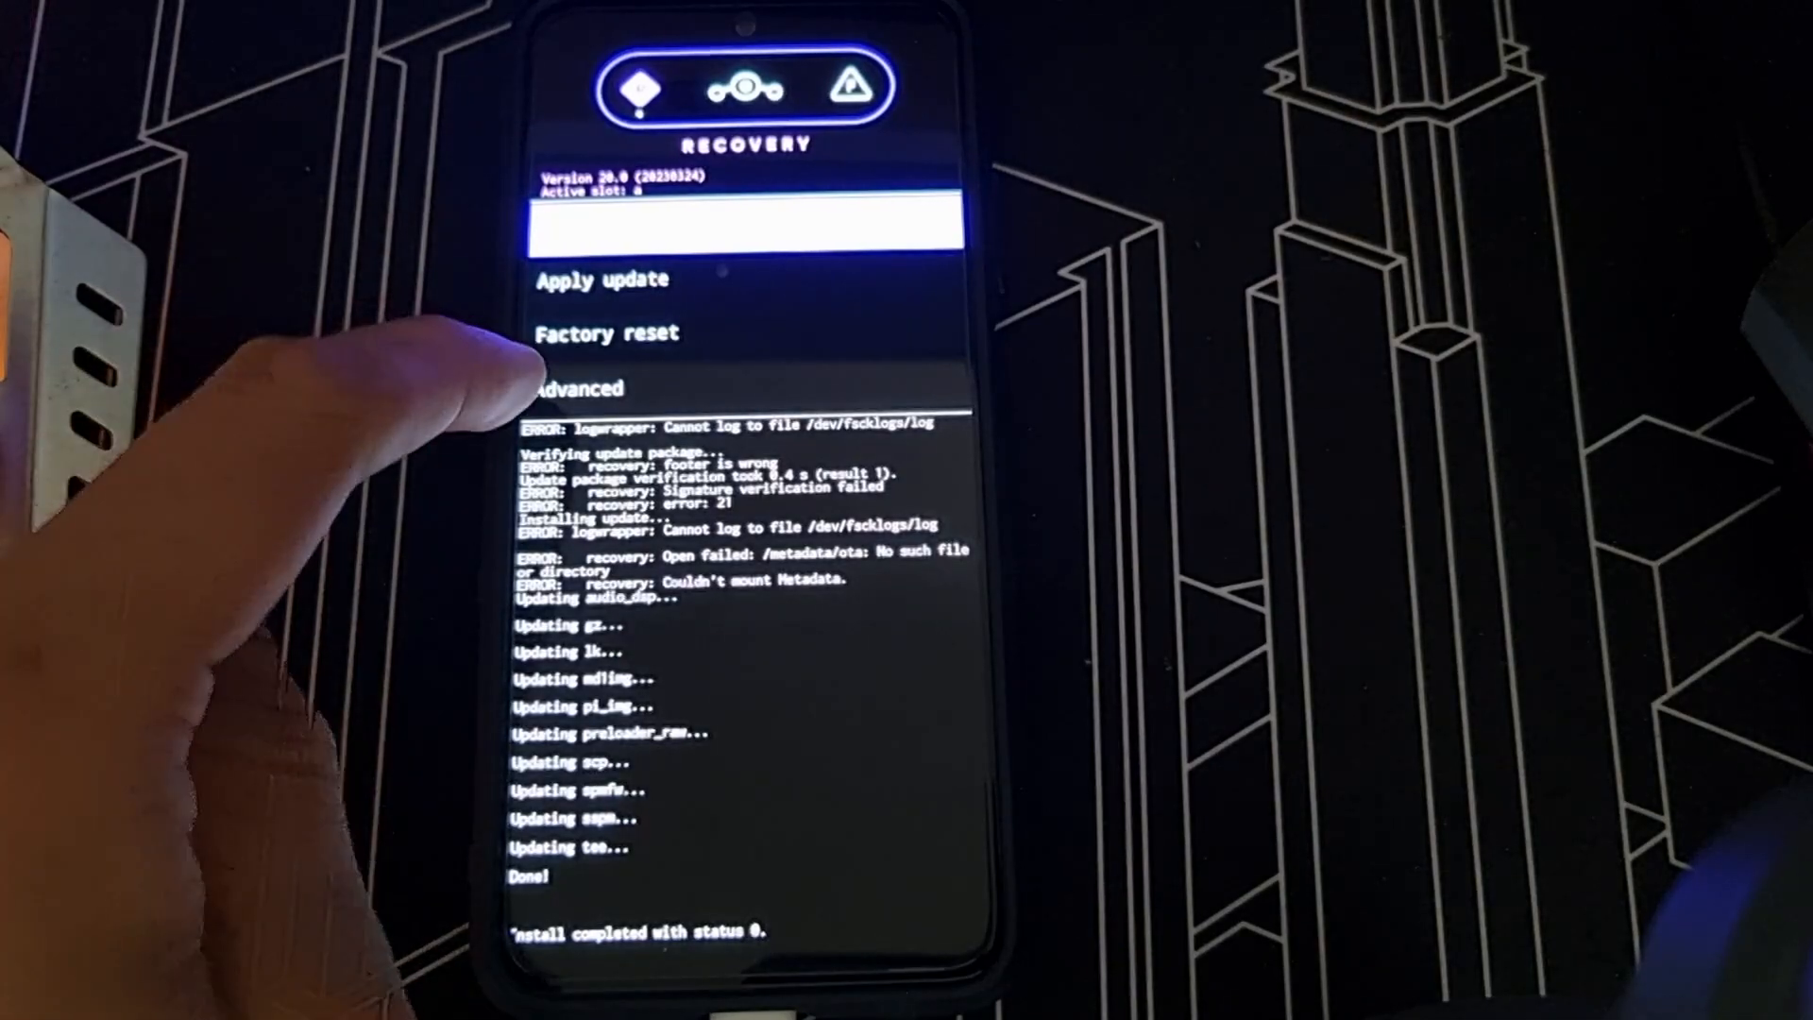
{"action": "left_click", "coordinate": [584, 387]}
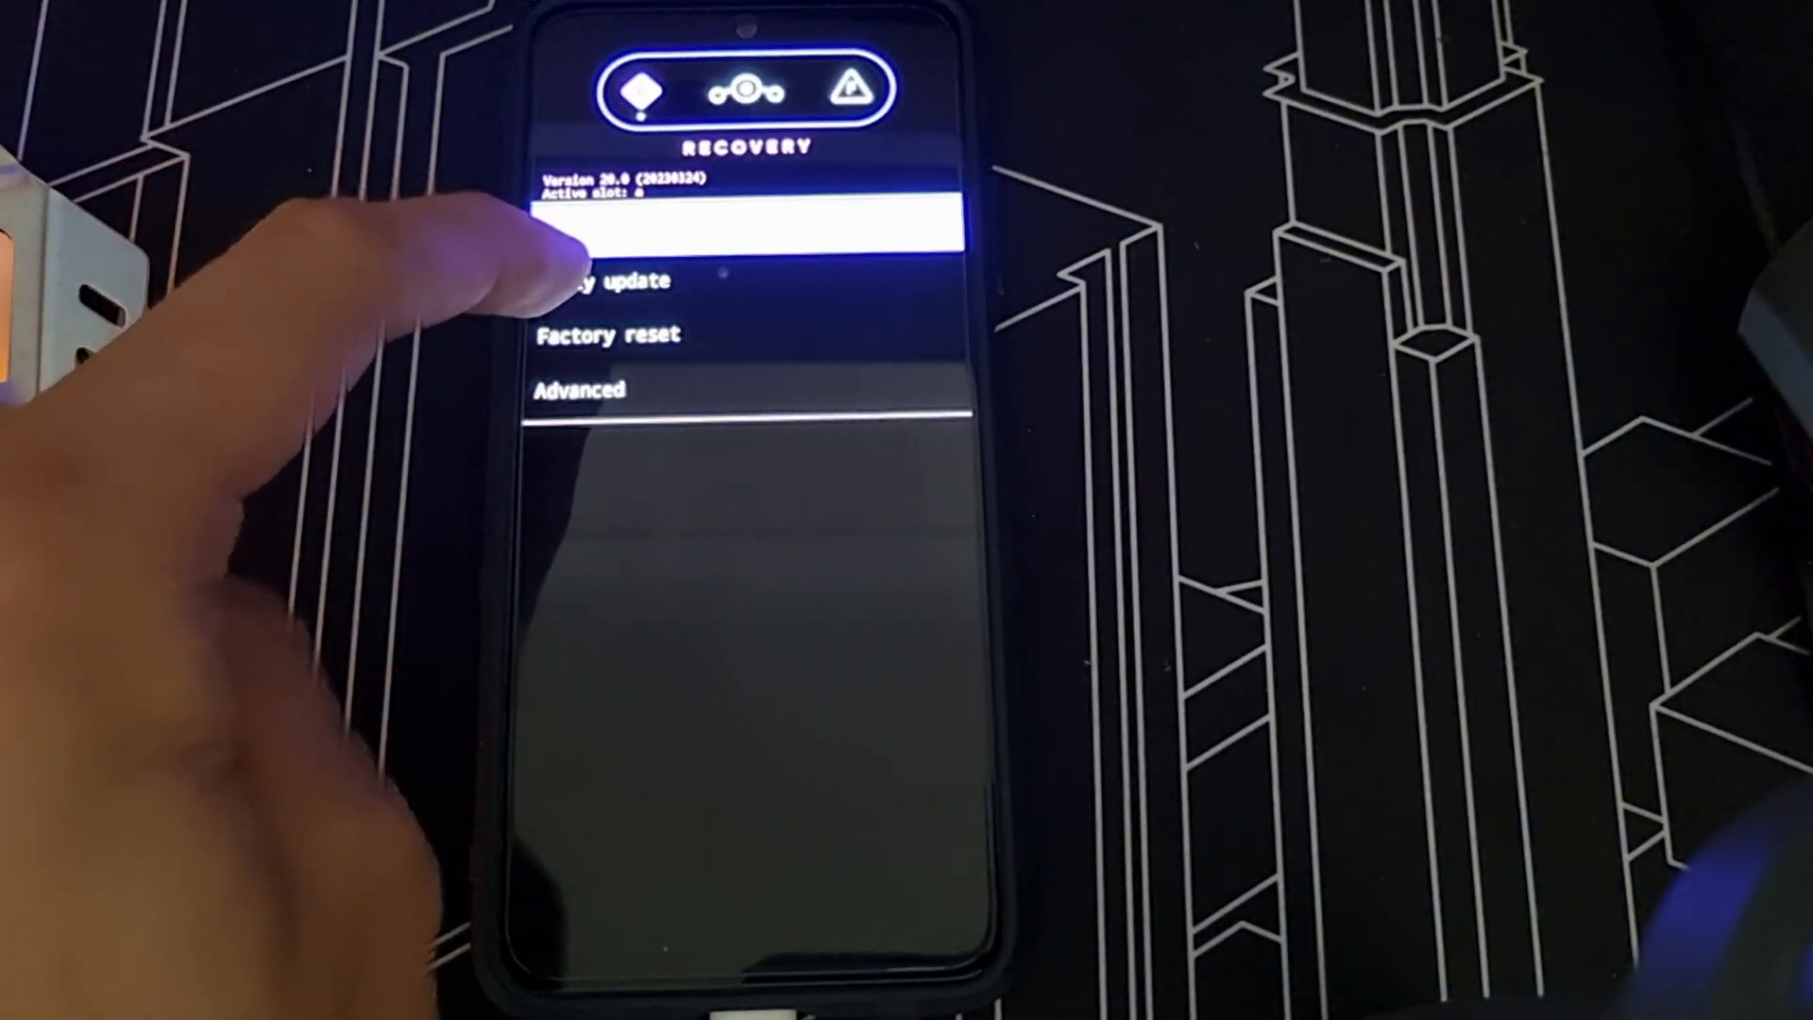
Apply the lineage-20.0 fleur zip from storage and reboot into the system
{"action": "left_click", "coordinate": [740, 224]}
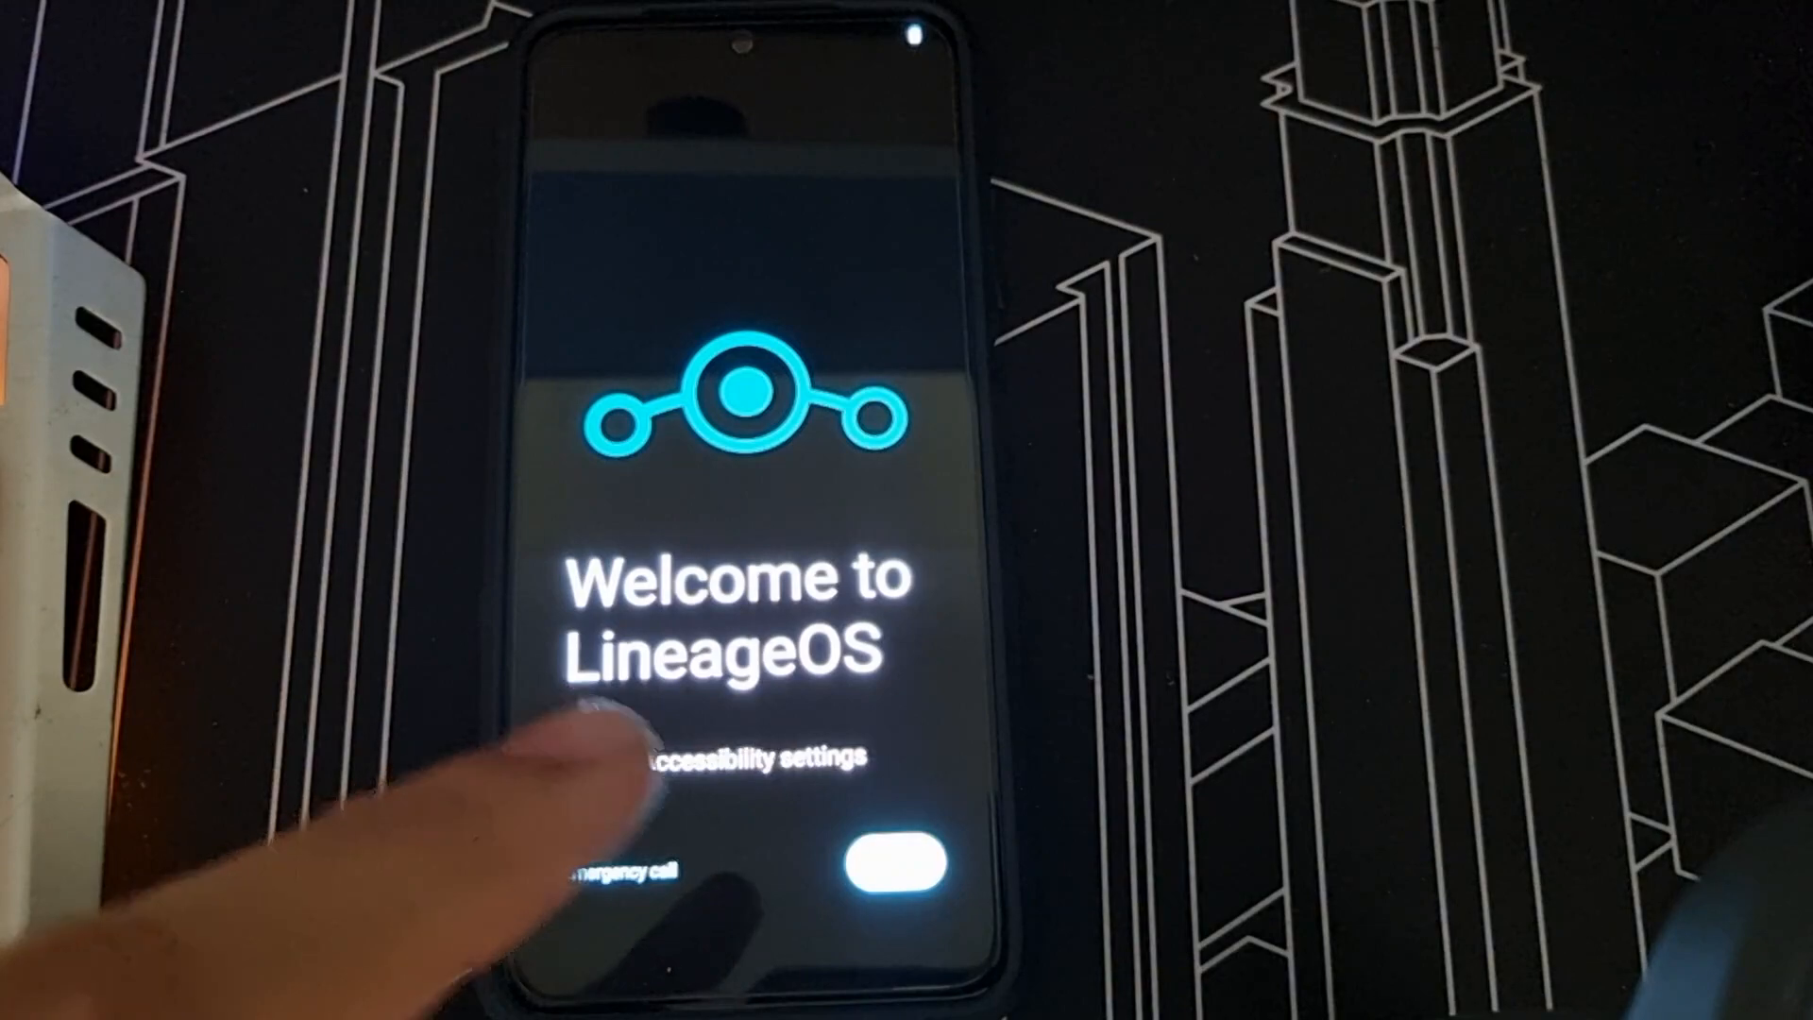
Start the setup wizard and continue with English (United States)
{"action": "left_click", "coordinate": [903, 855]}
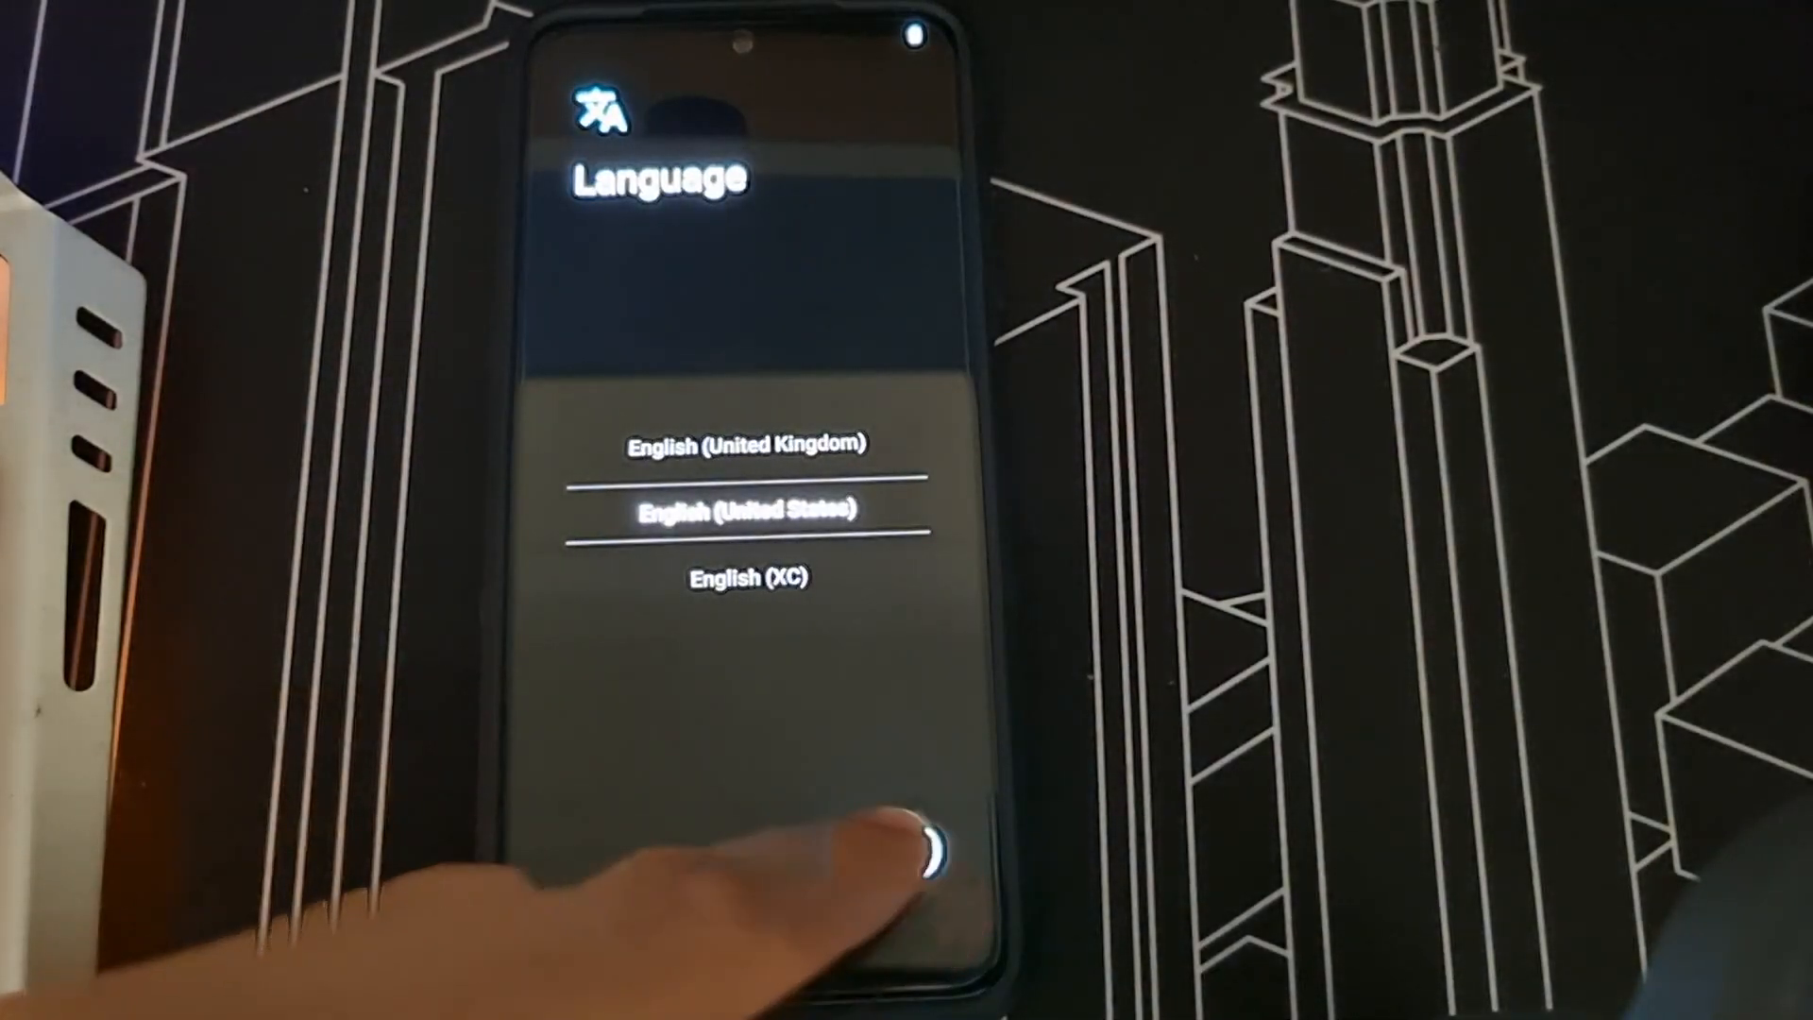
{"action": "left_click", "coordinate": [882, 849]}
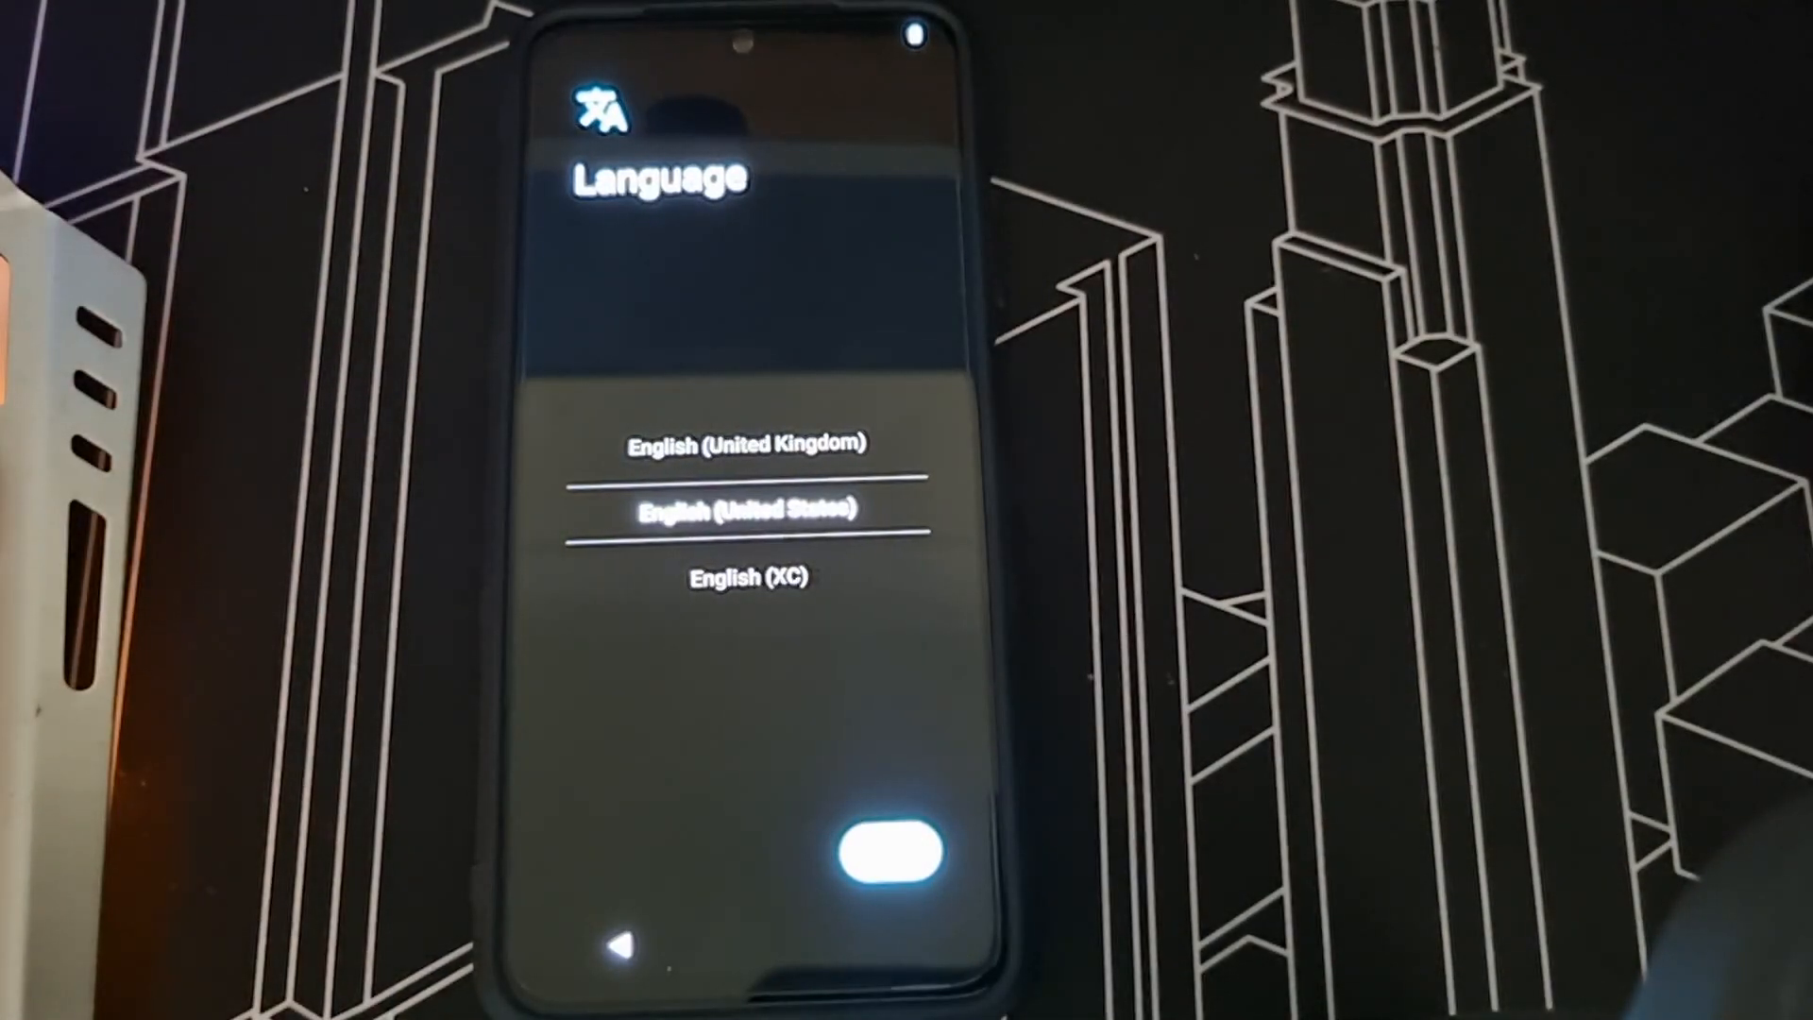